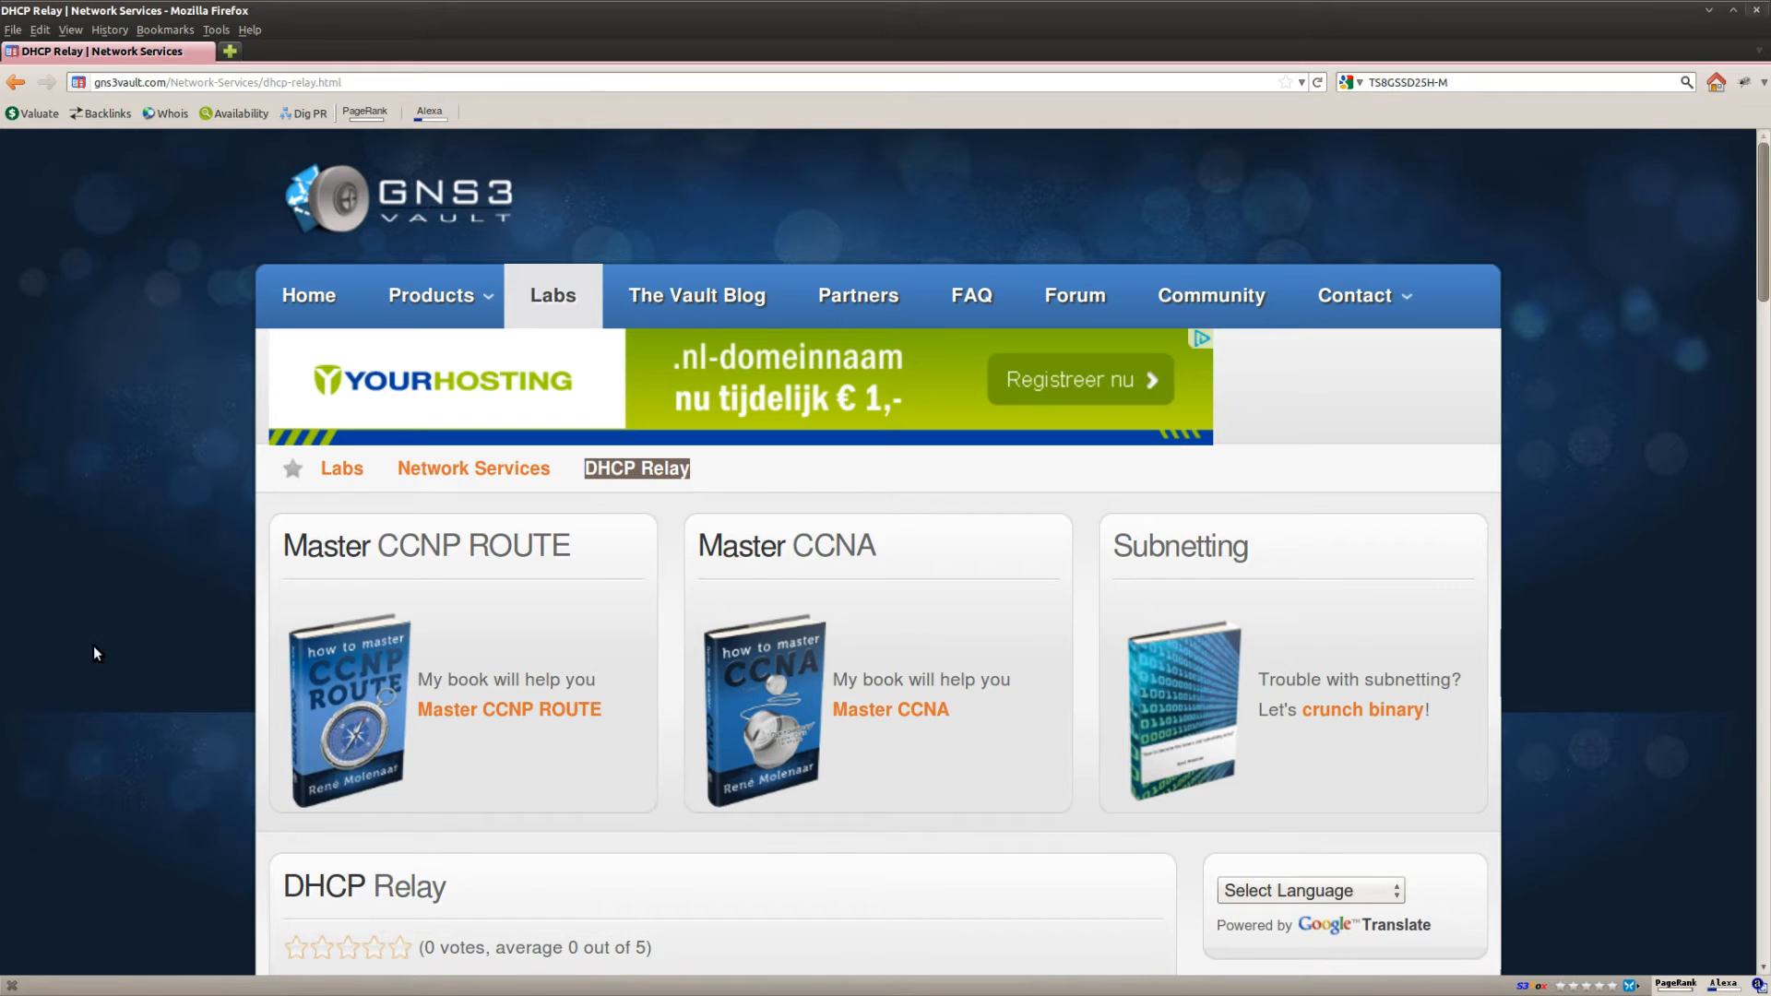
Step: Scroll the DHCP Relay lab page down to the topology diagram of Odin, Thor, SW1, Loki and Frey
scroll(down, 3)
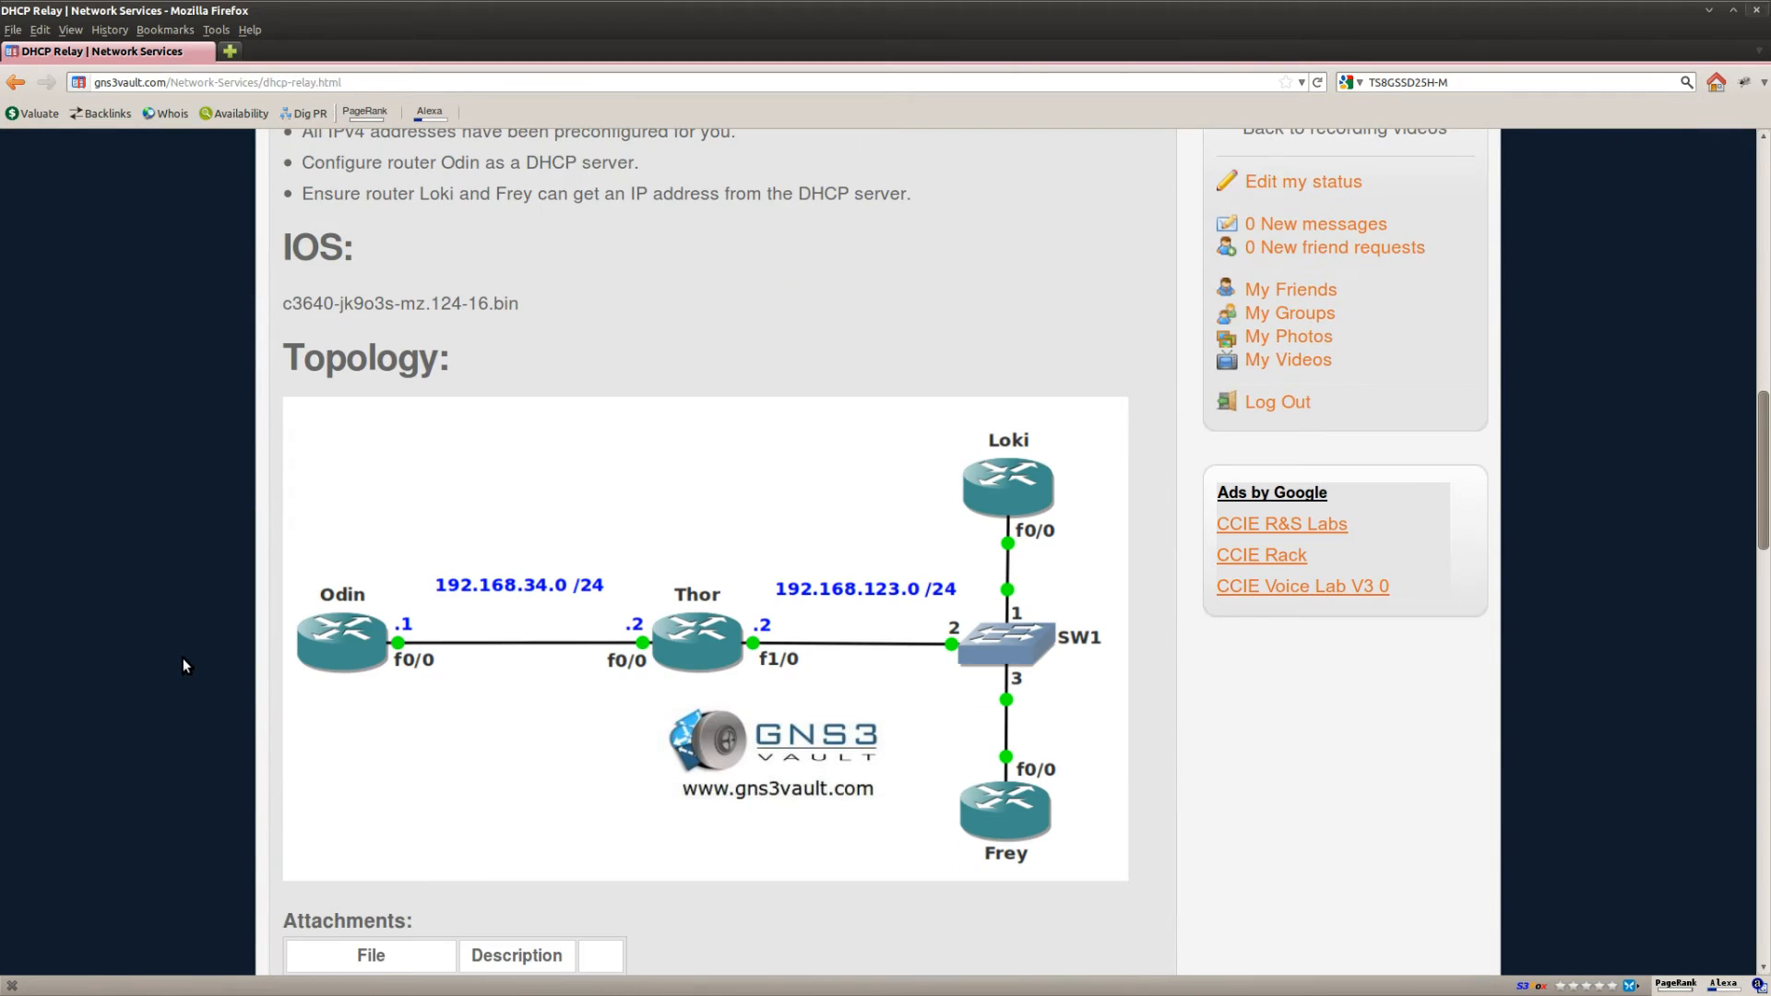
scroll(down, 3)
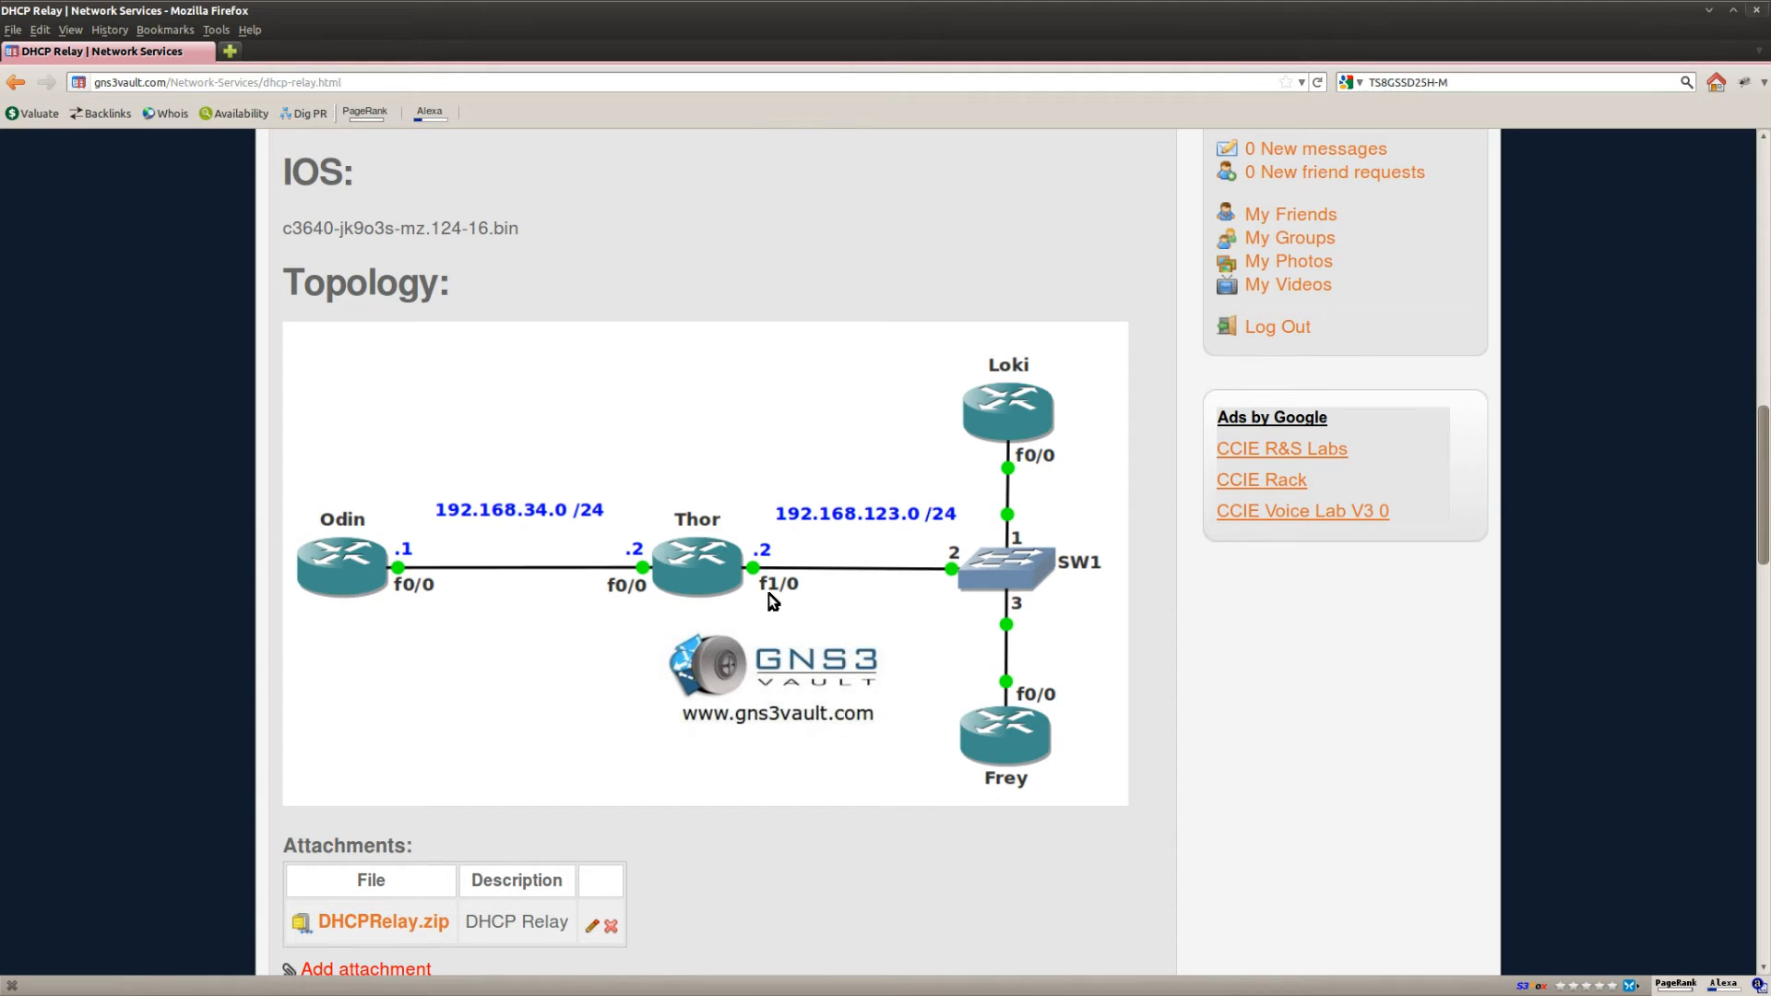
mouse_move(790, 600)
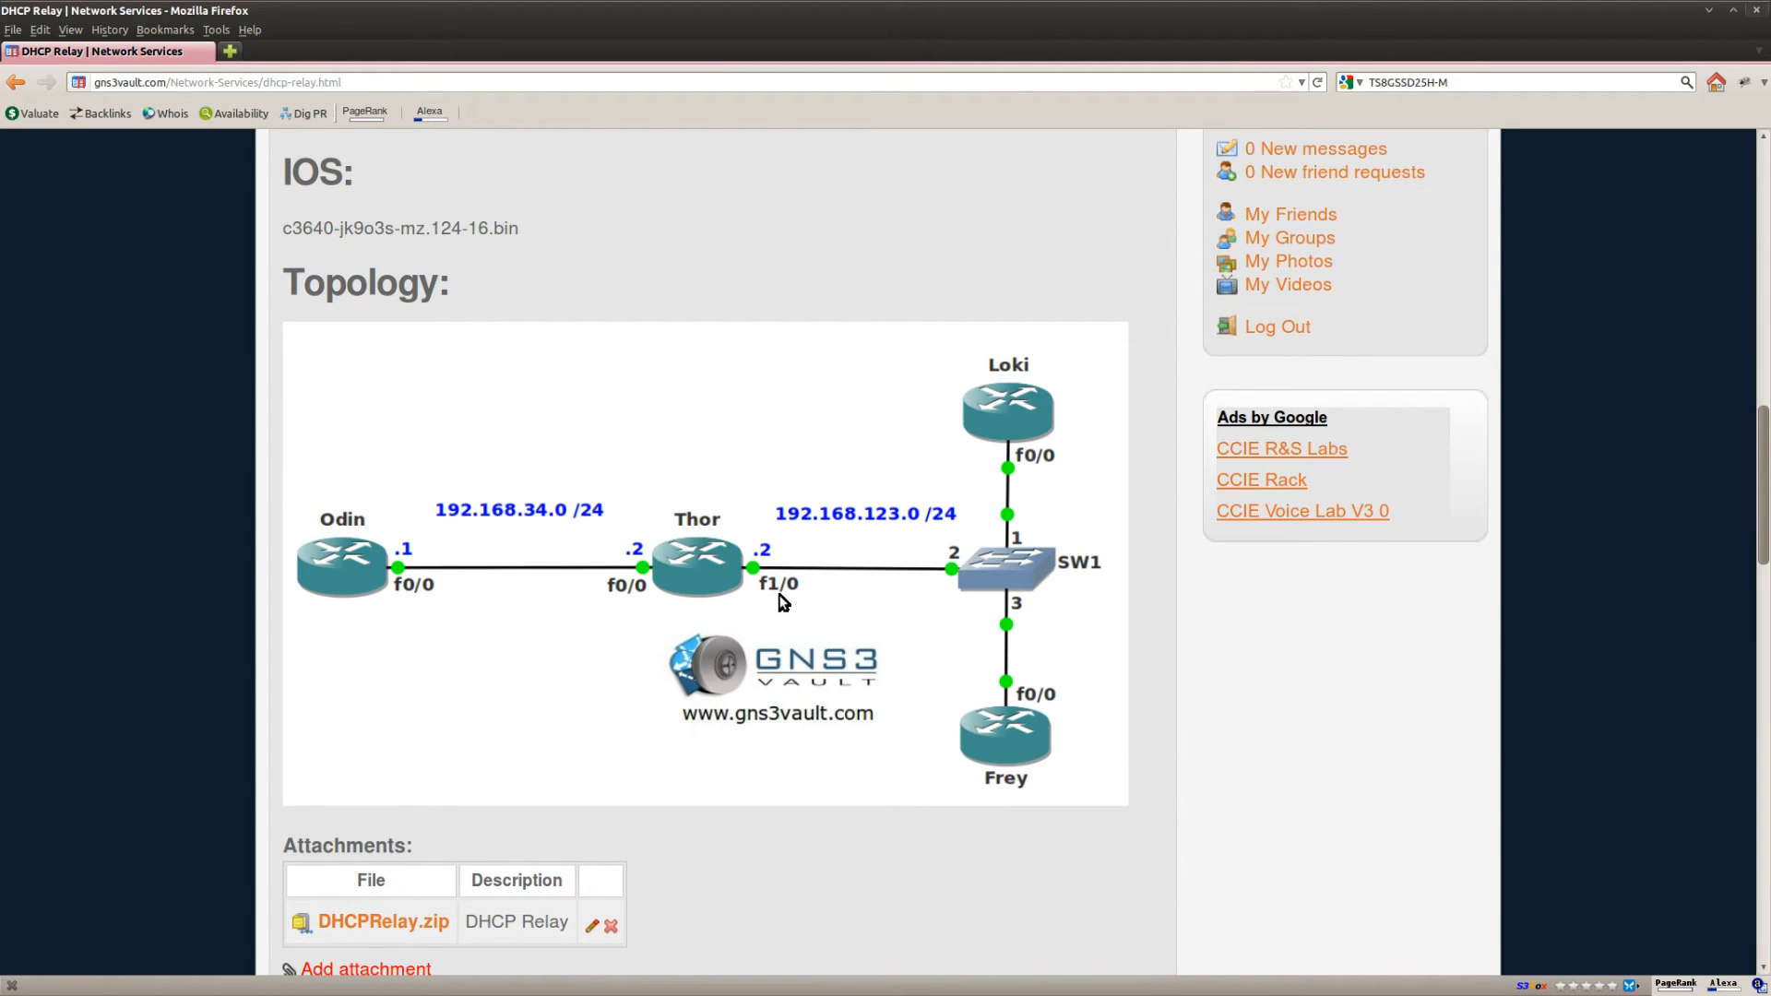
mouse_move(650, 589)
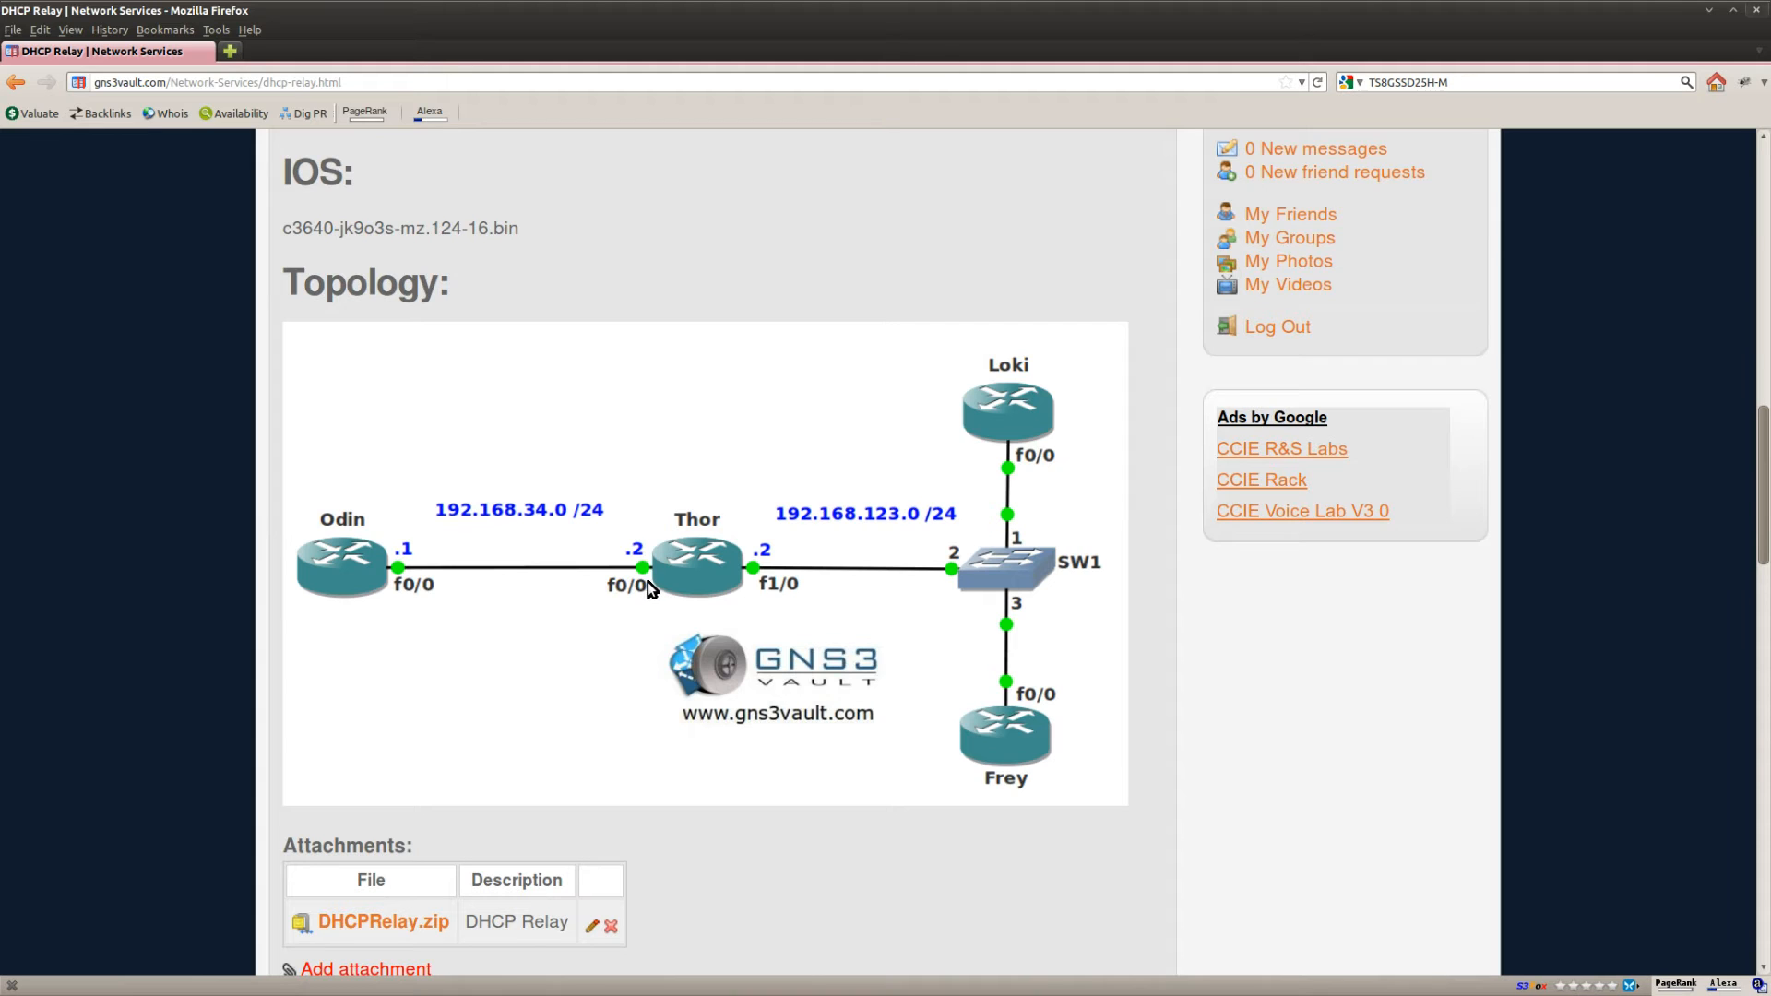
mouse_move(675, 607)
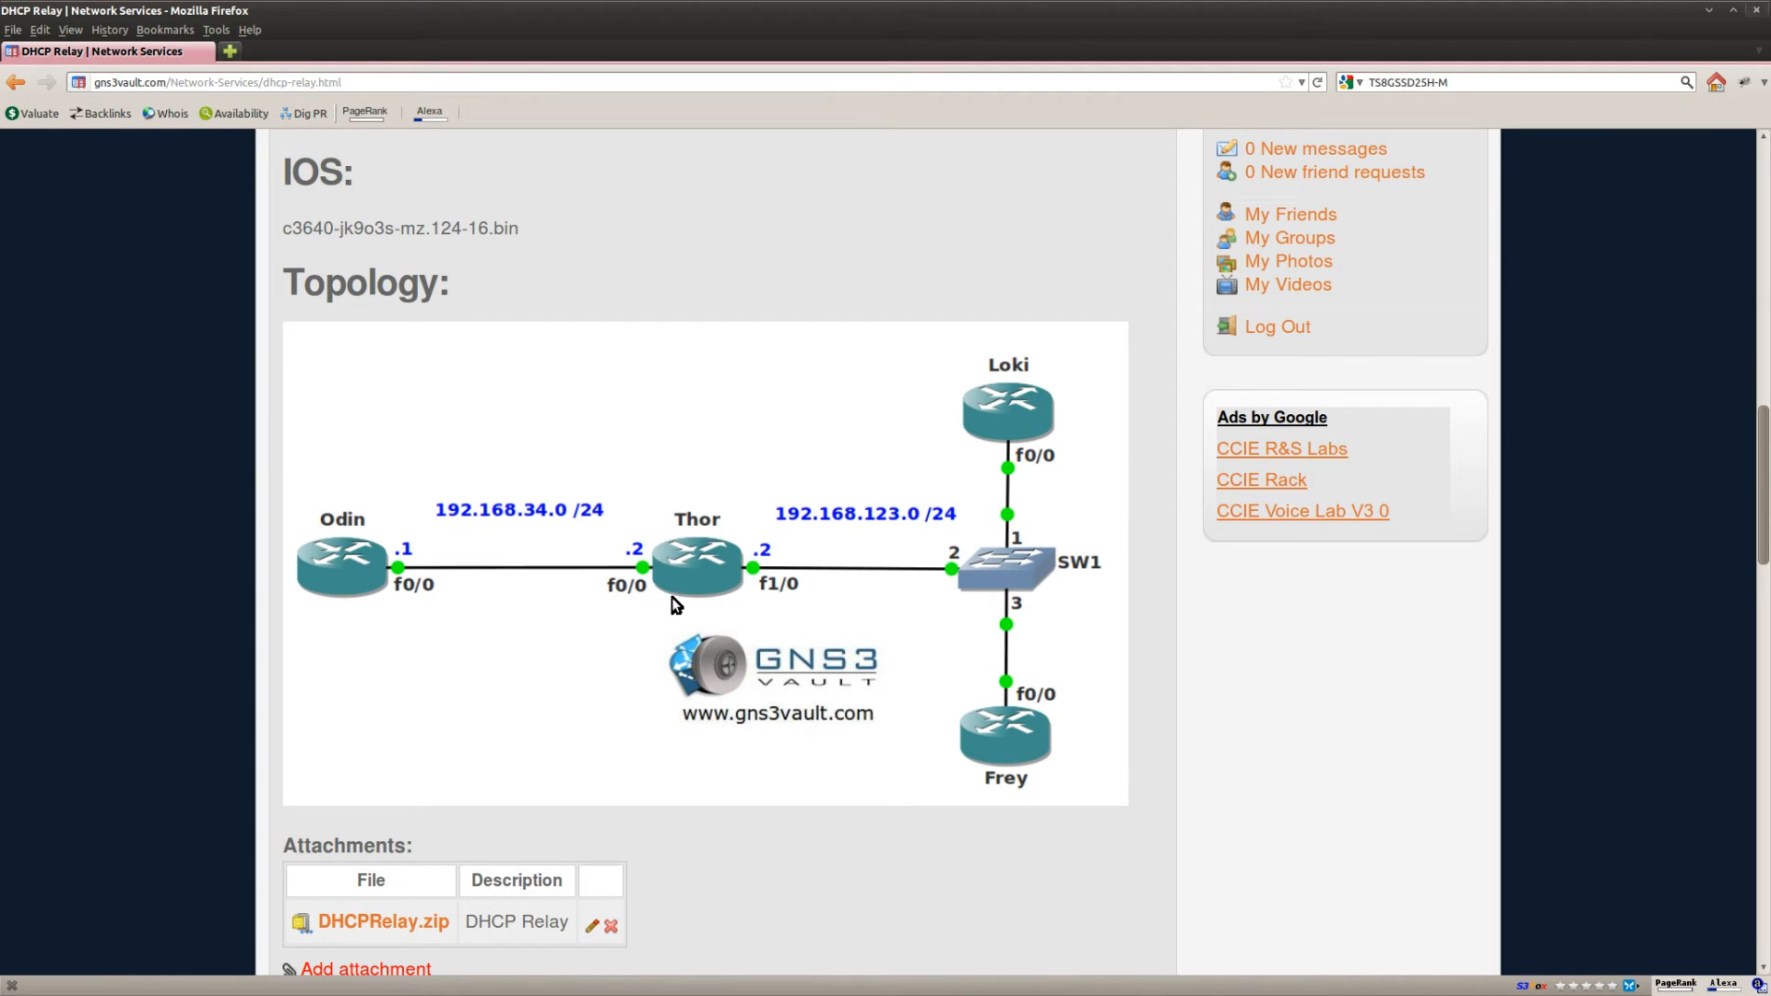
mouse_move(688, 602)
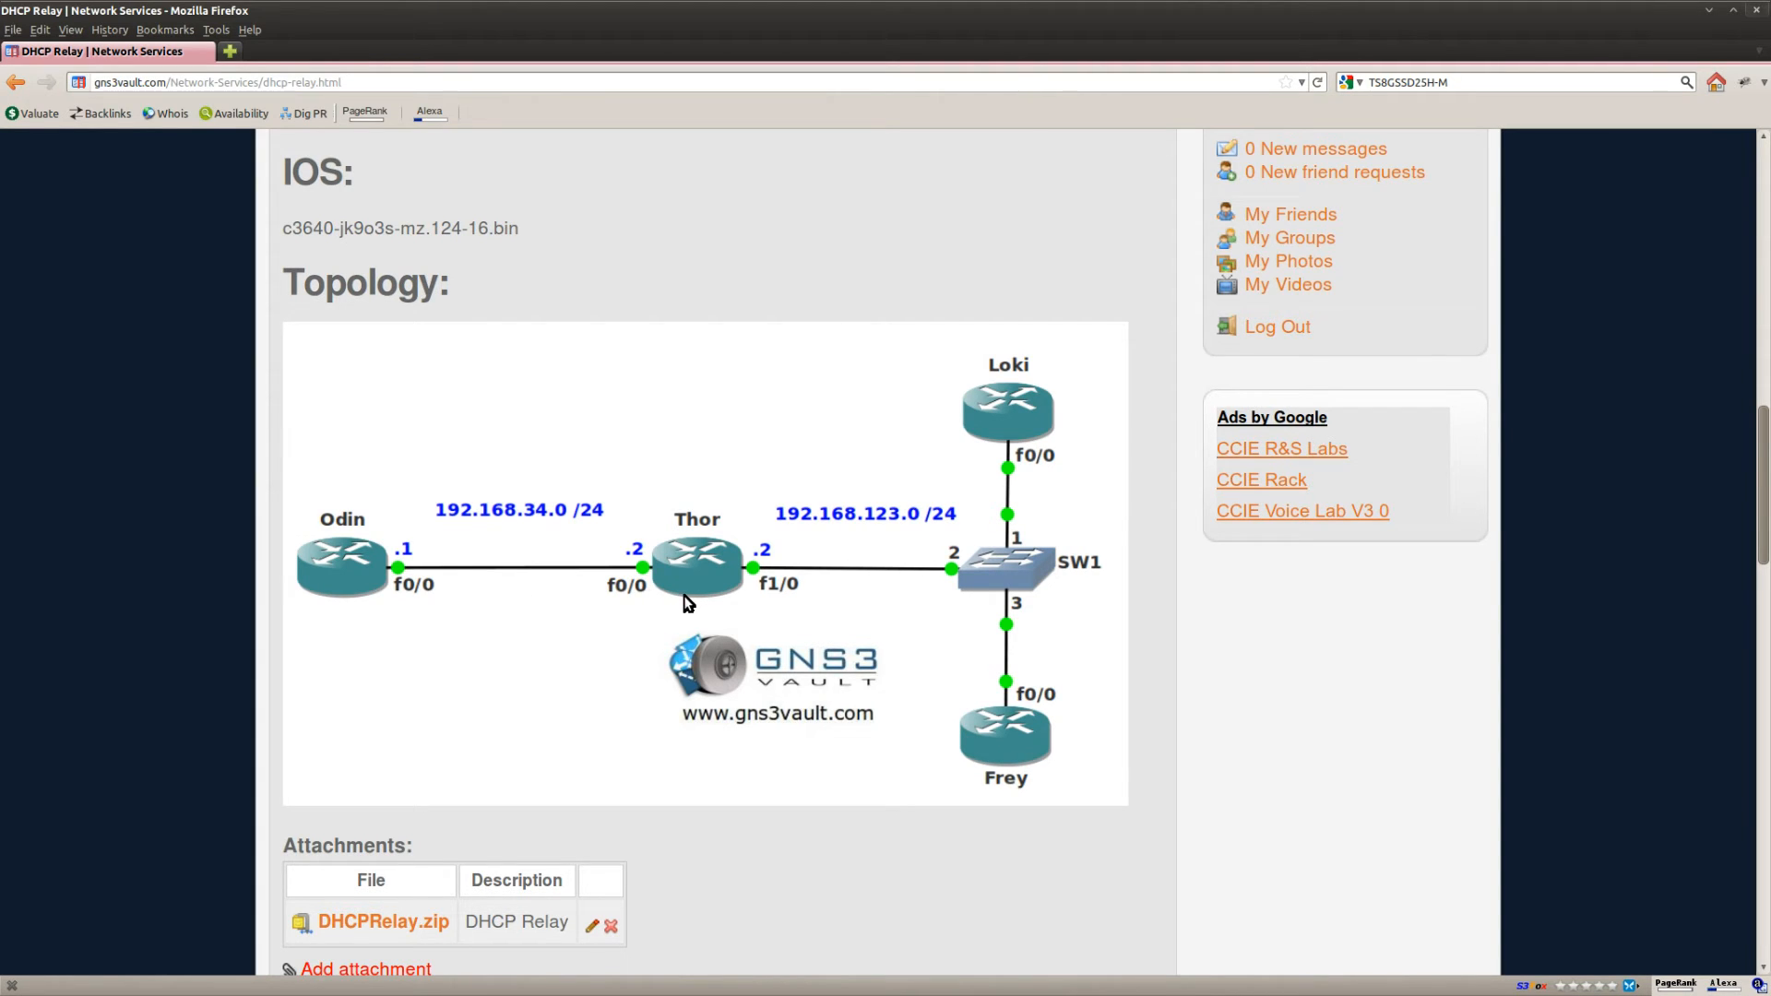
mouse_move(736, 552)
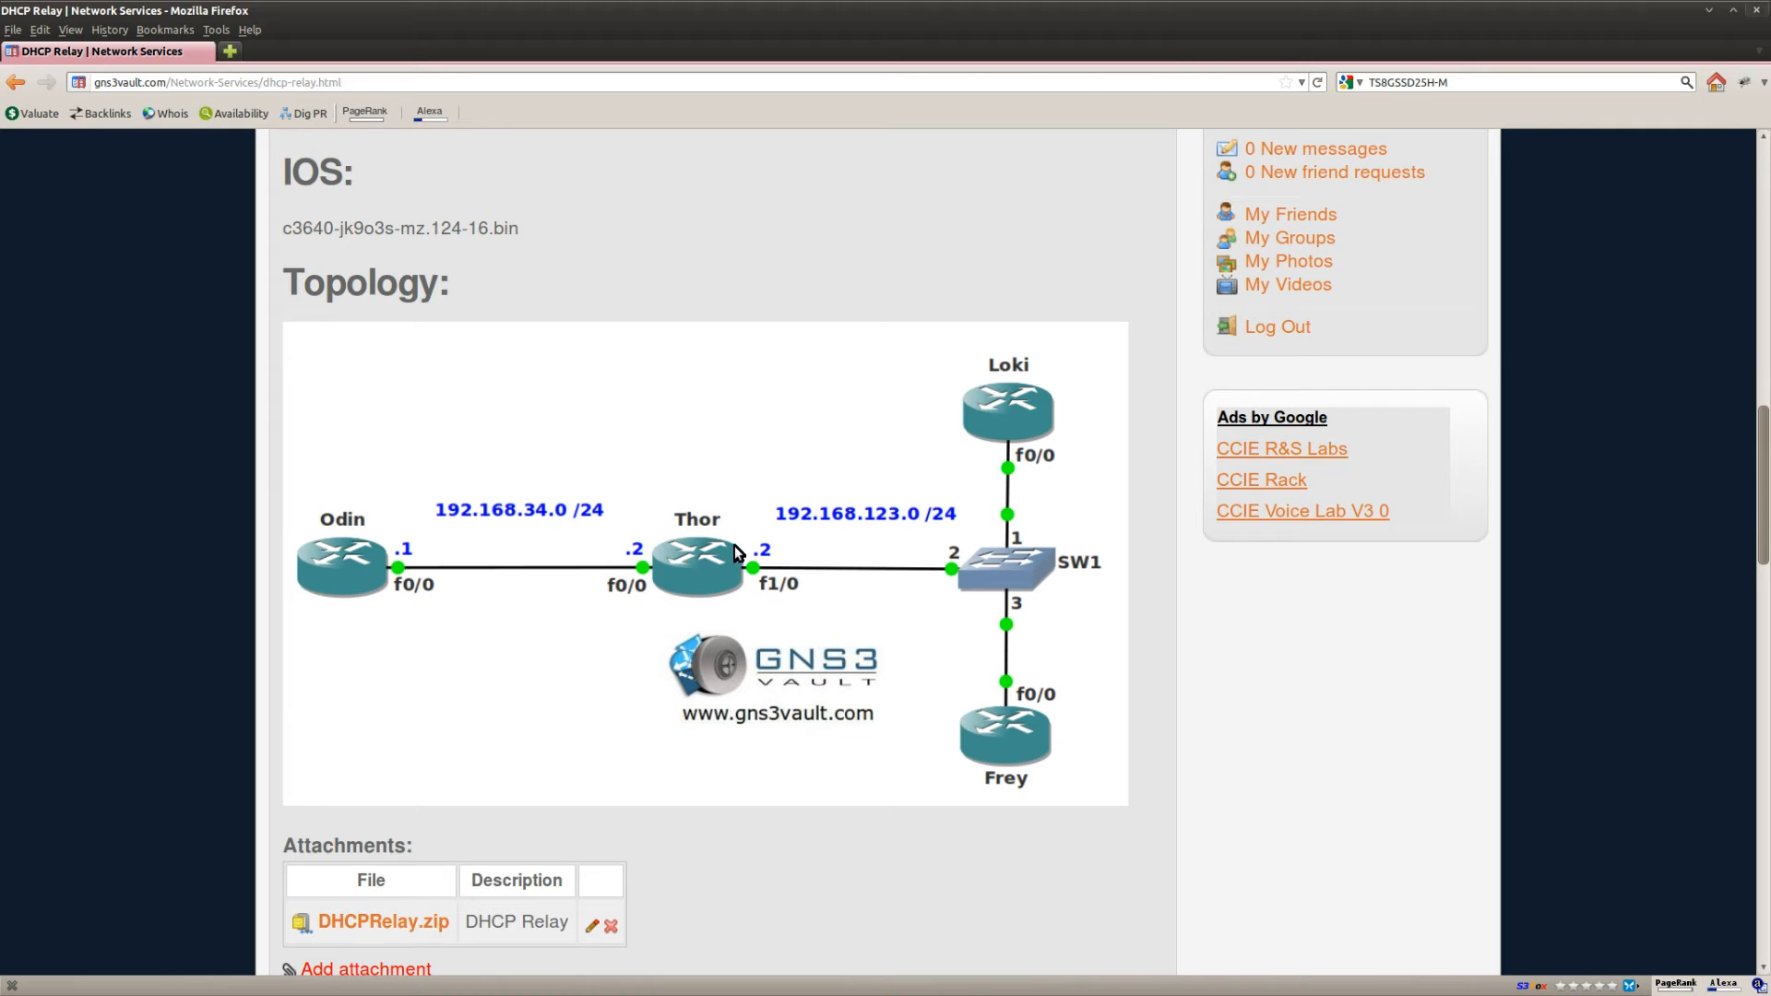
mouse_move(753, 598)
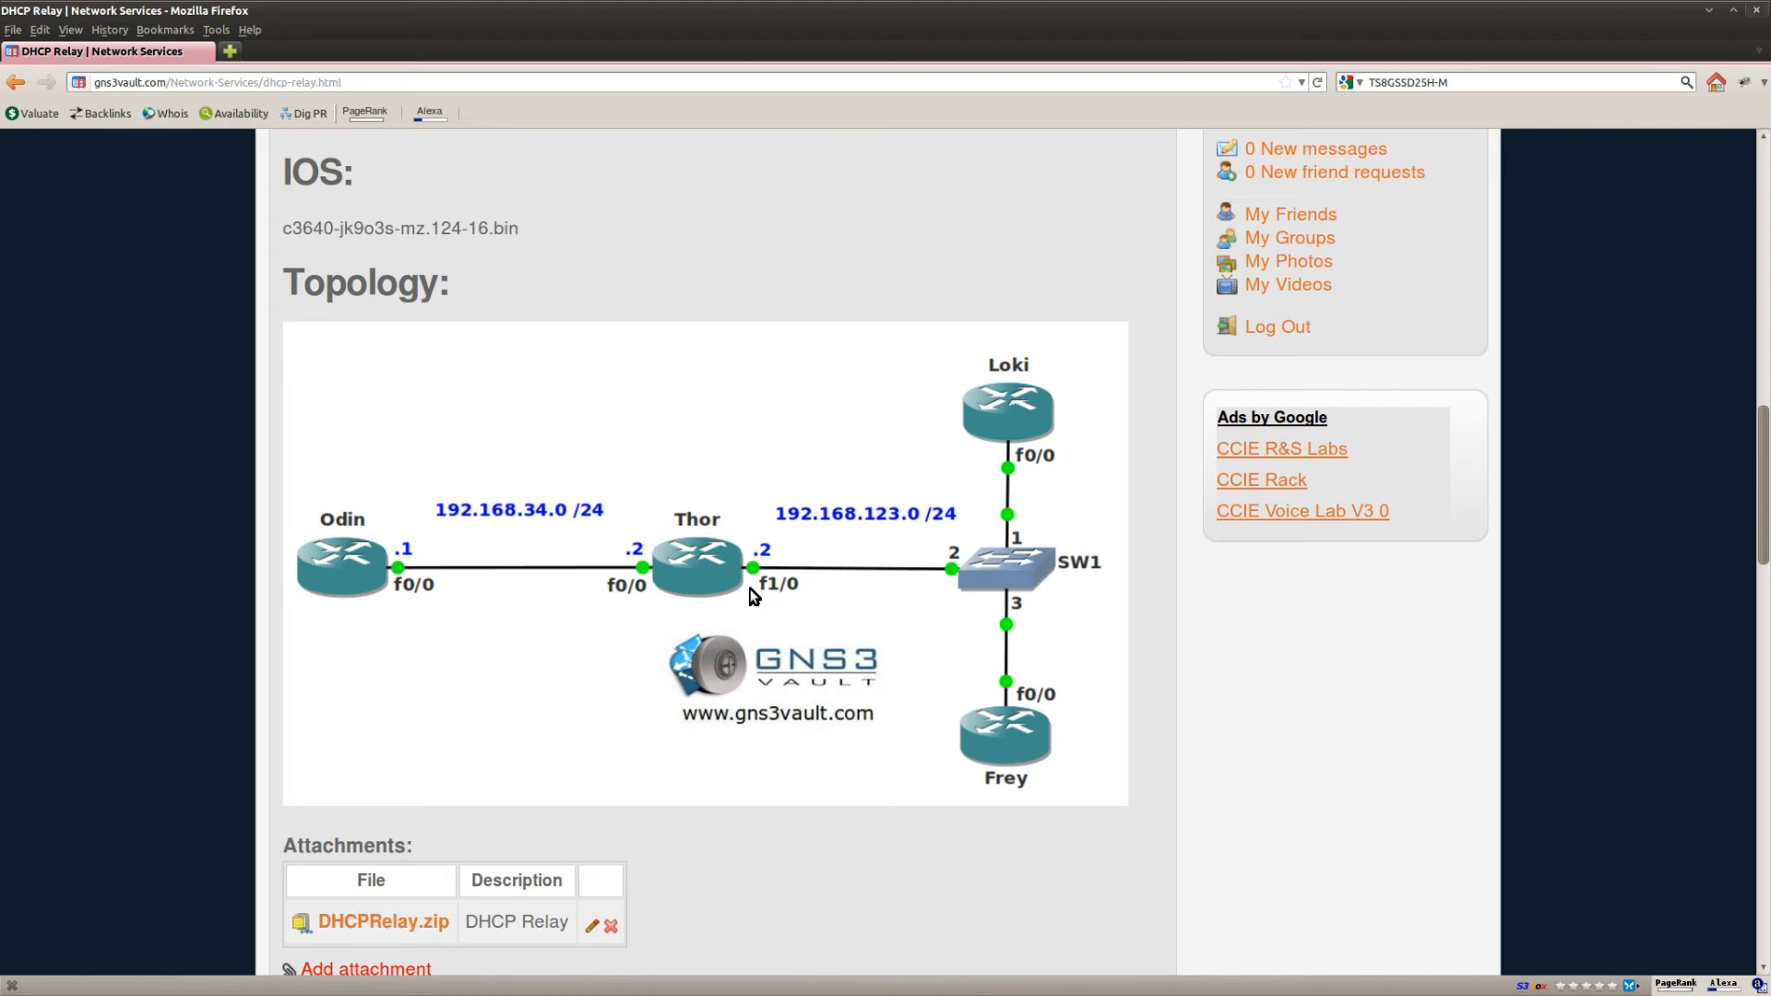
mouse_move(801, 581)
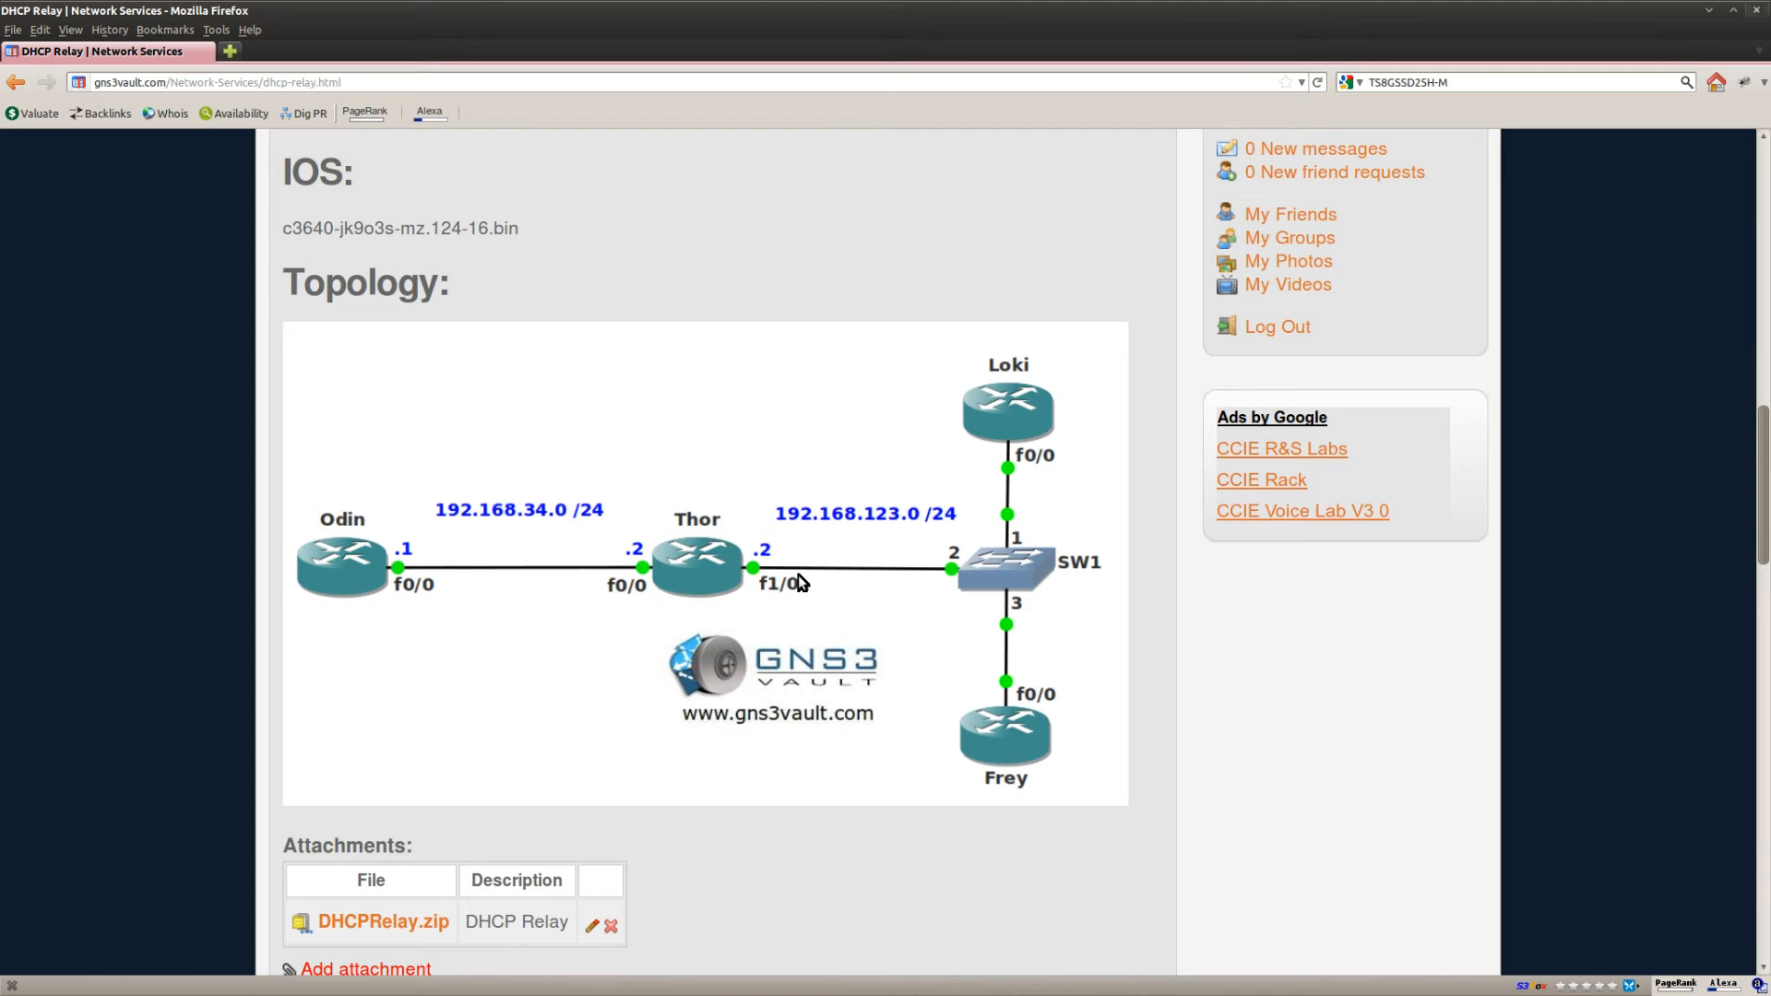
mouse_move(299, 574)
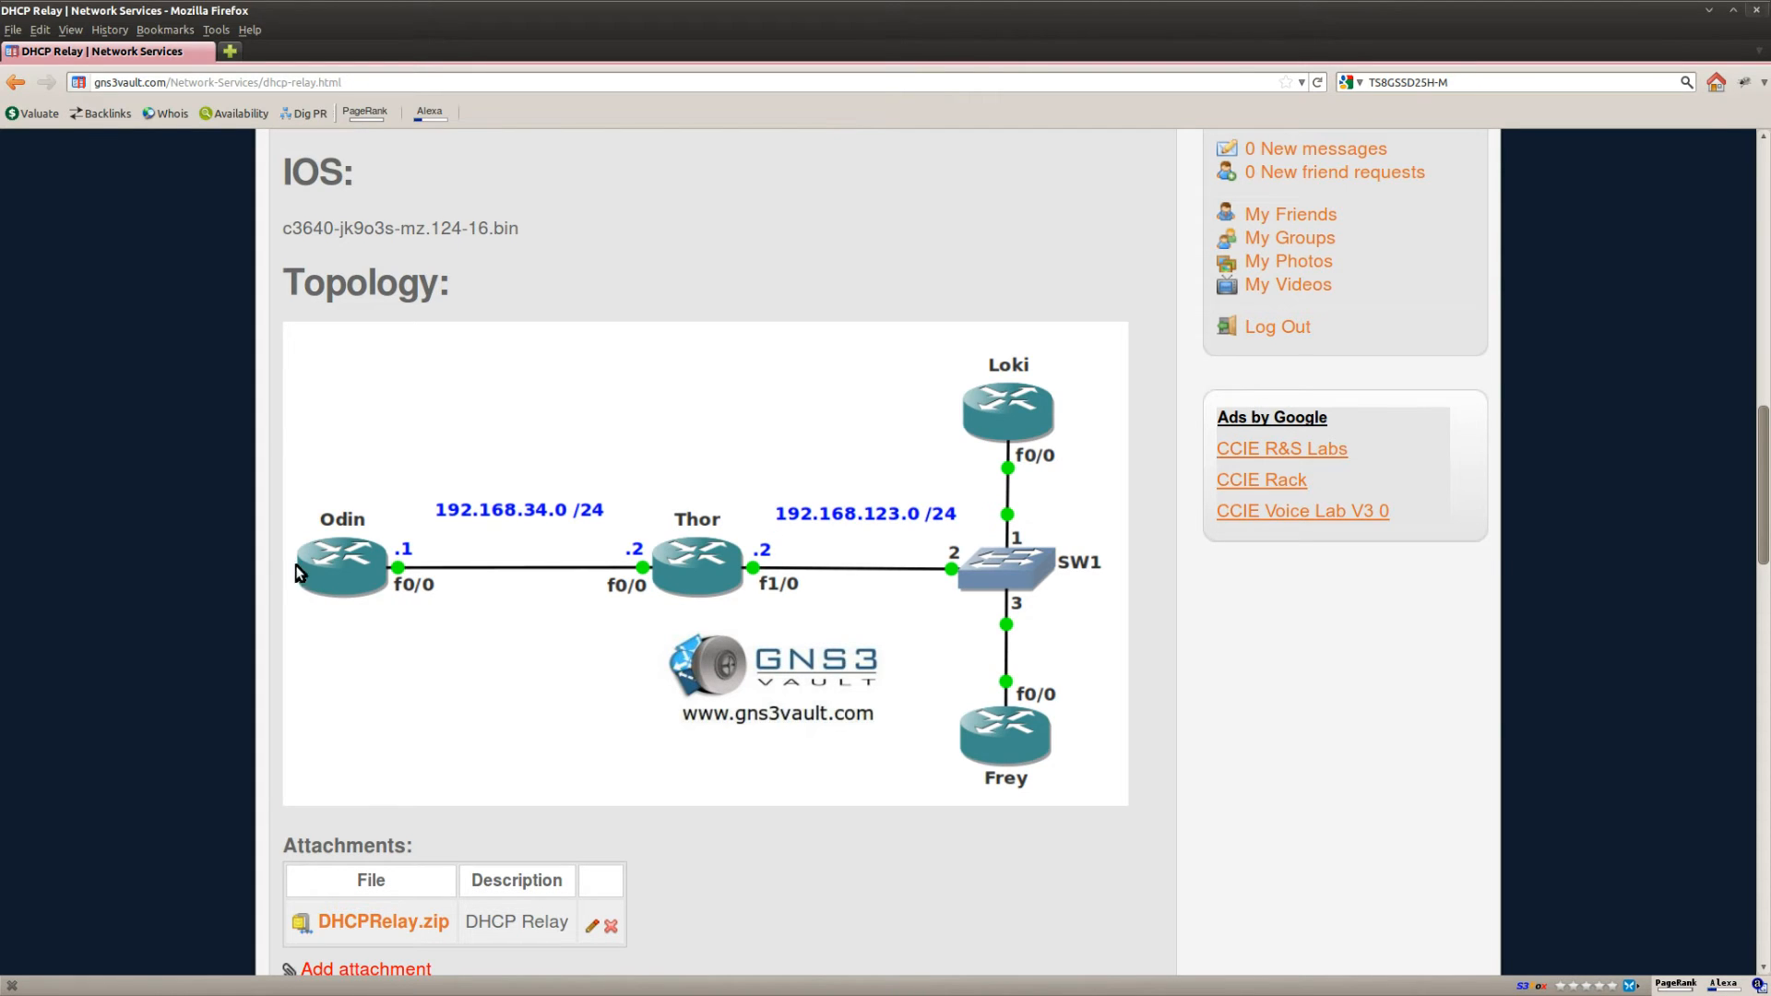
mouse_move(308, 535)
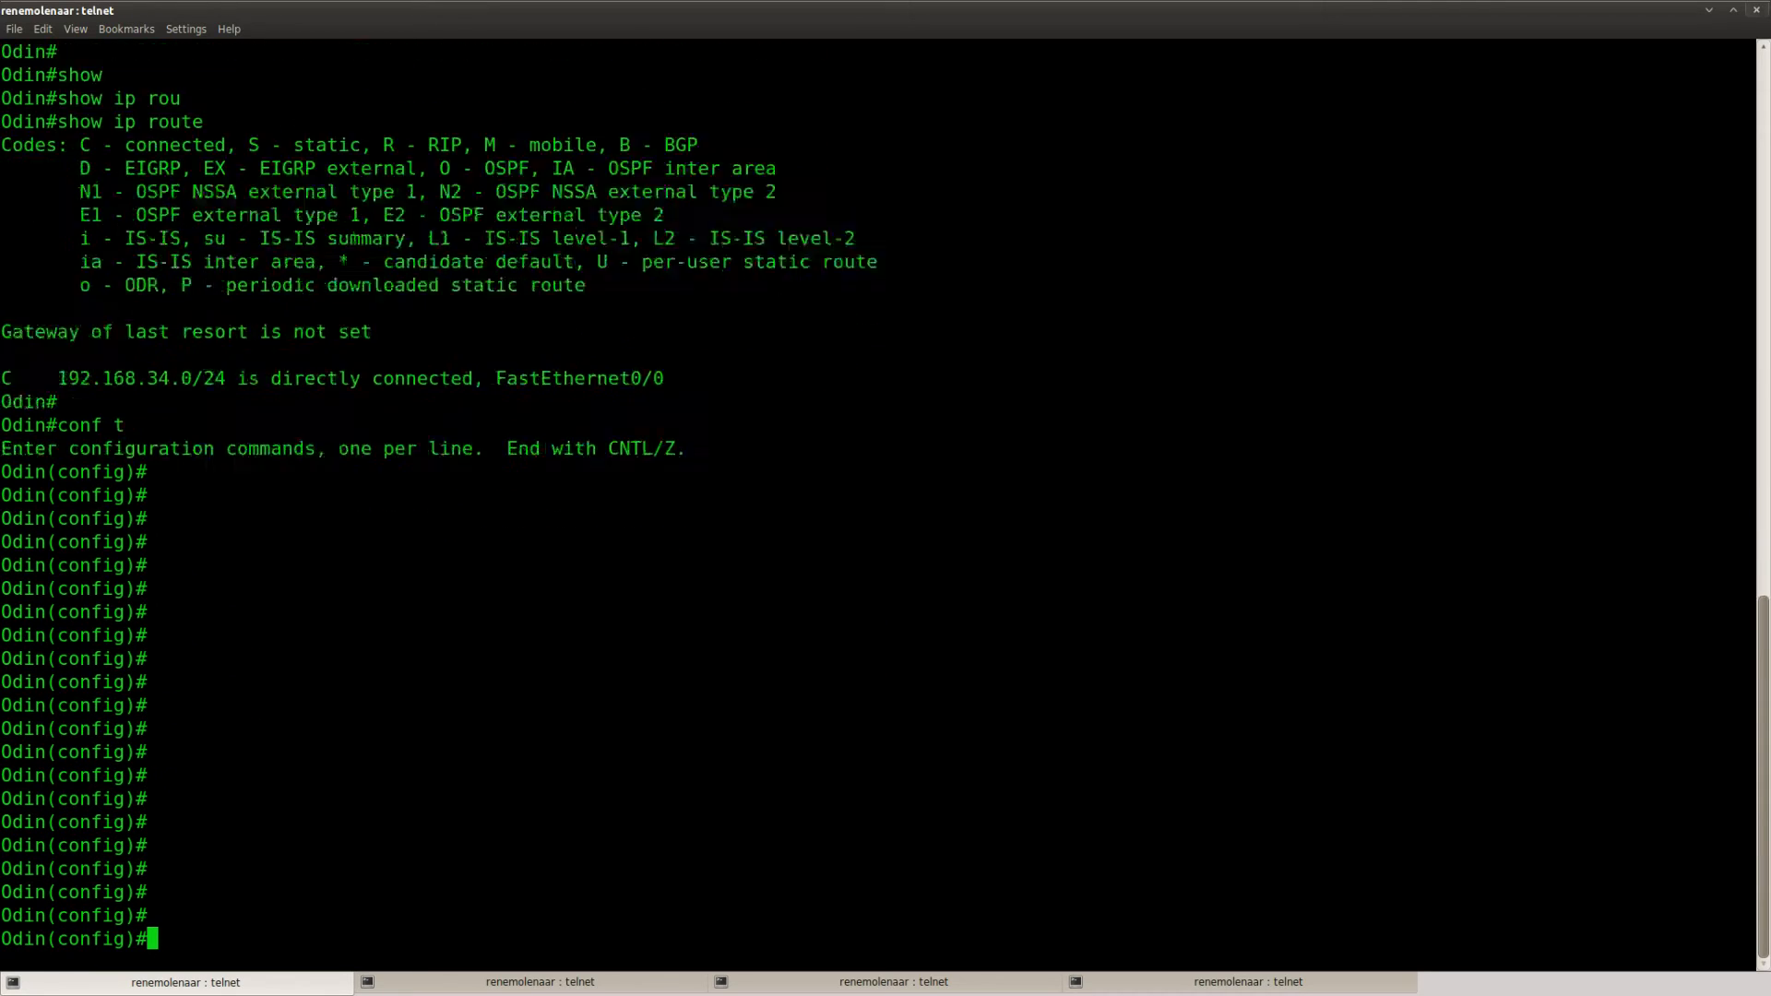
Step: Create DHCP pool MYPOOL on Odin serving network 192.168.123.0 /24 and leave config mode
text(ip dhcp pool MYPOOL)
text(network 192.168.123.)
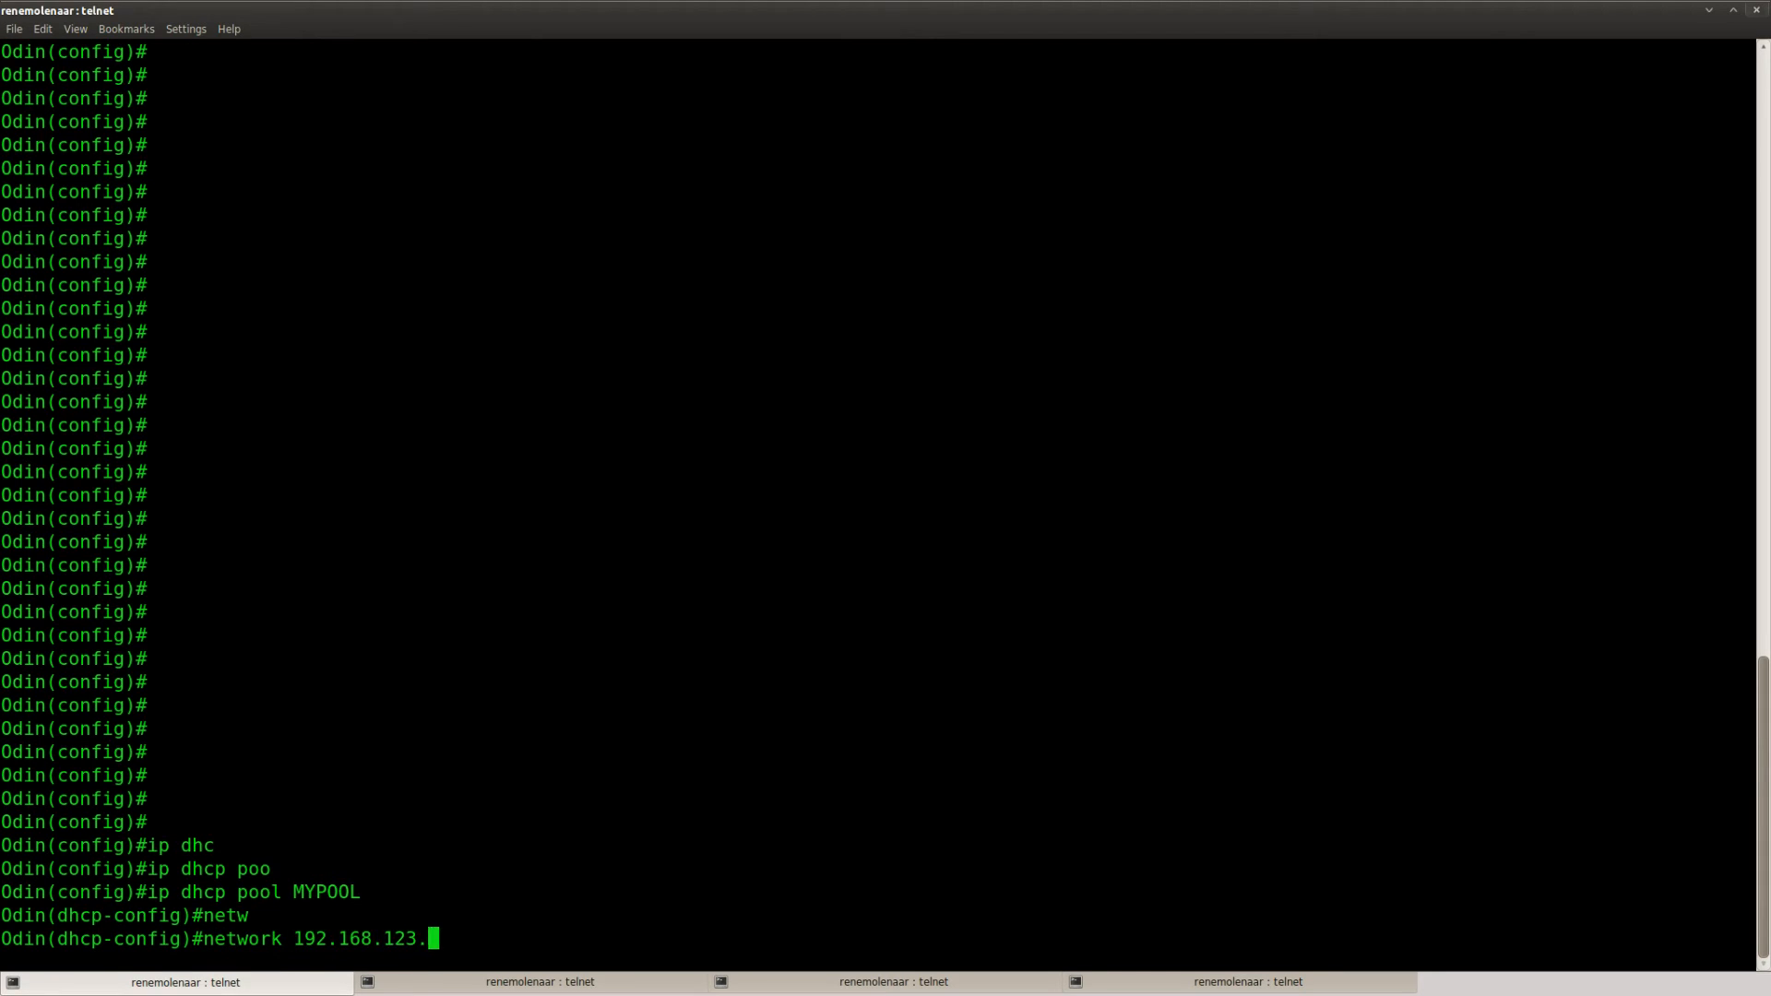
text(0 /24)
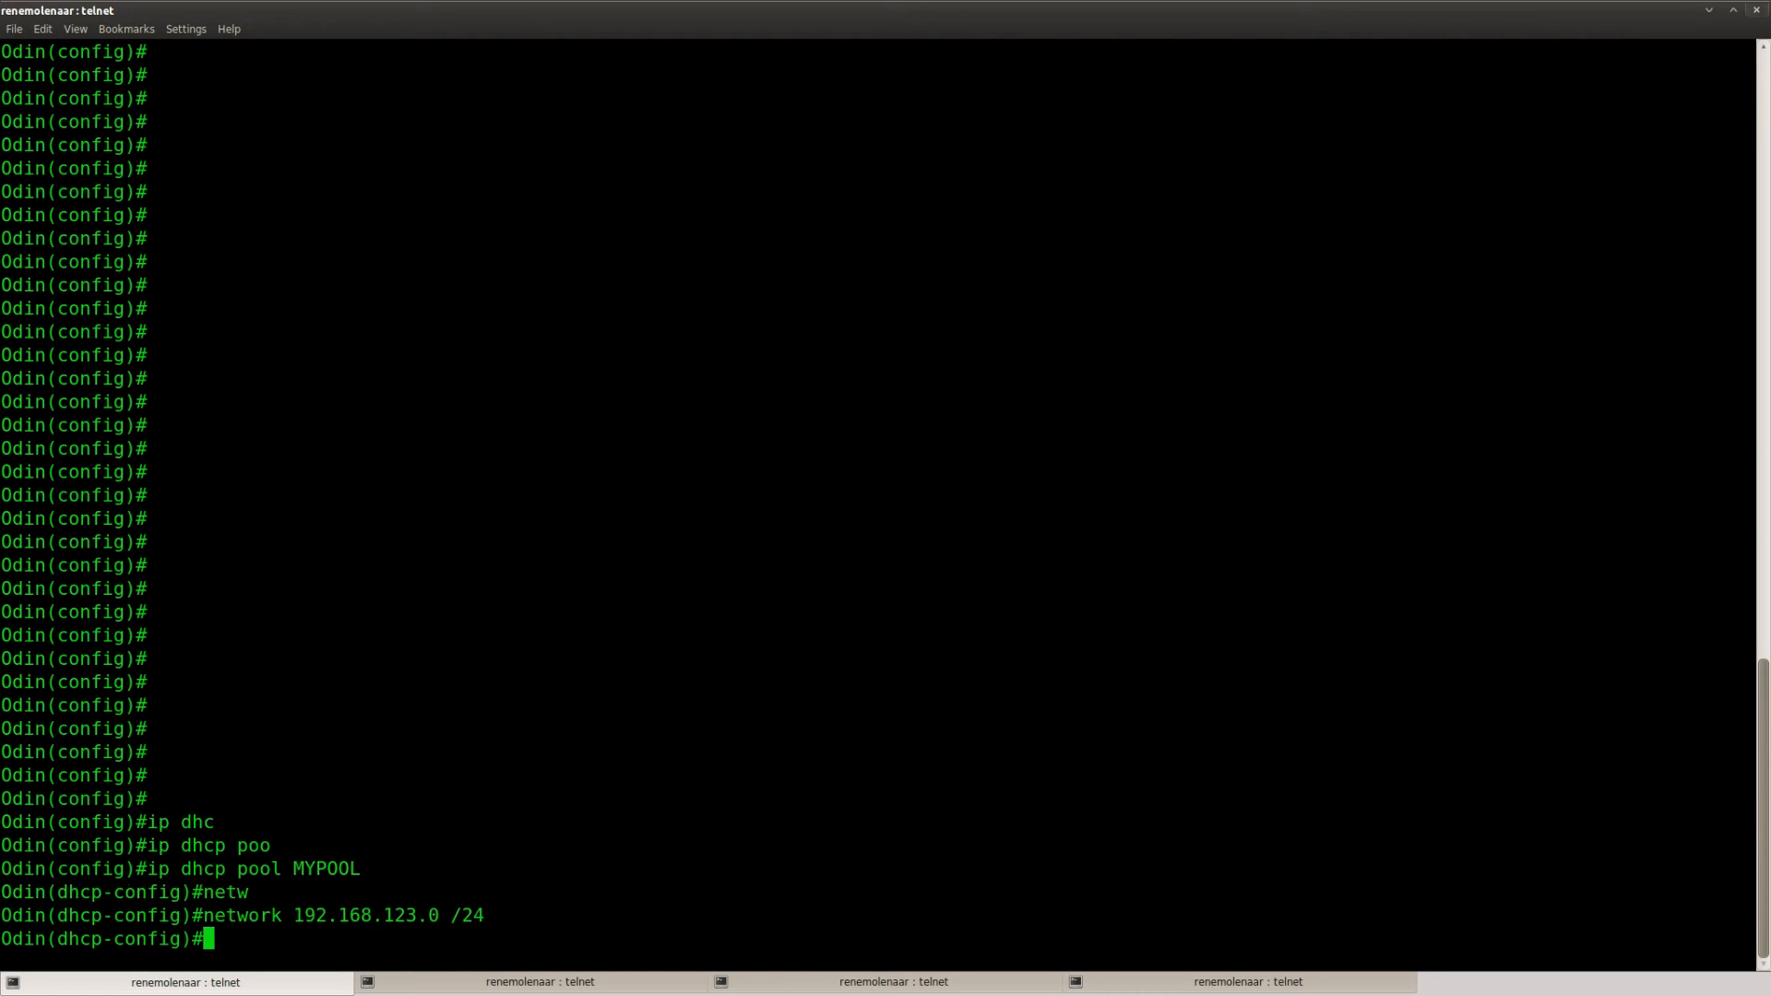
key(ctrl+z)
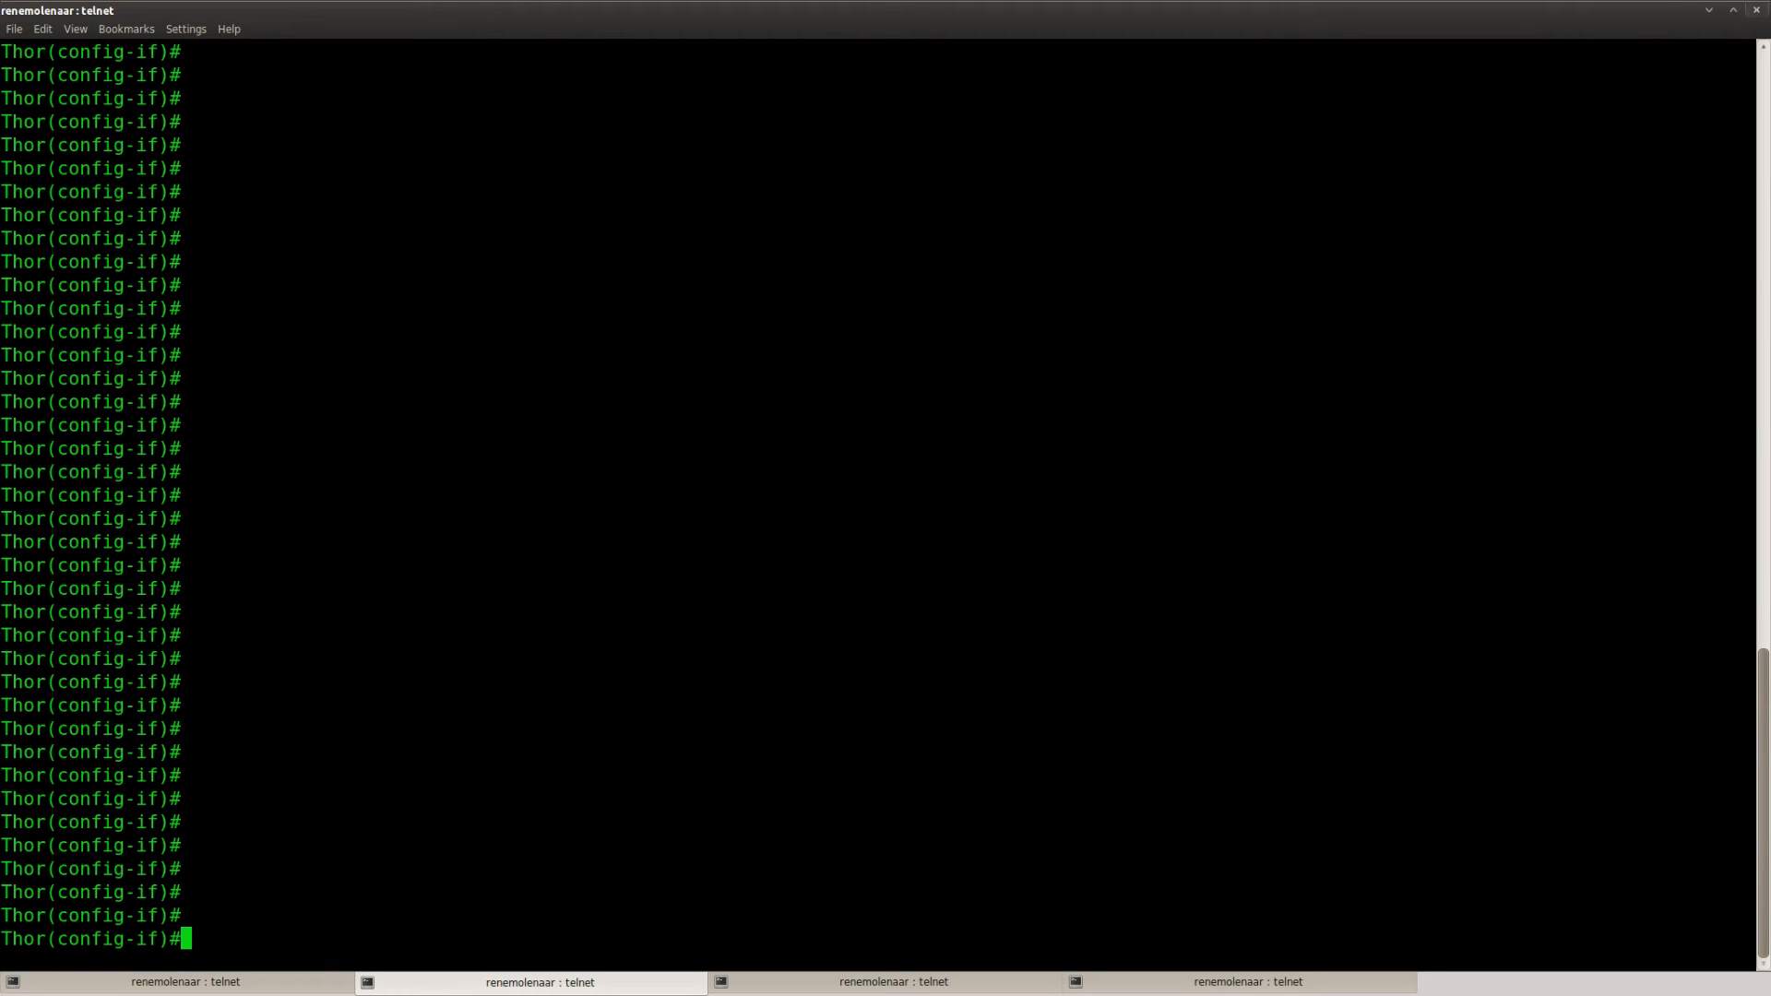
Step: Check CDP neighbours on Thor, then give interface f1/0 the helper address 192.168.34.4
text(do show cdp nei)
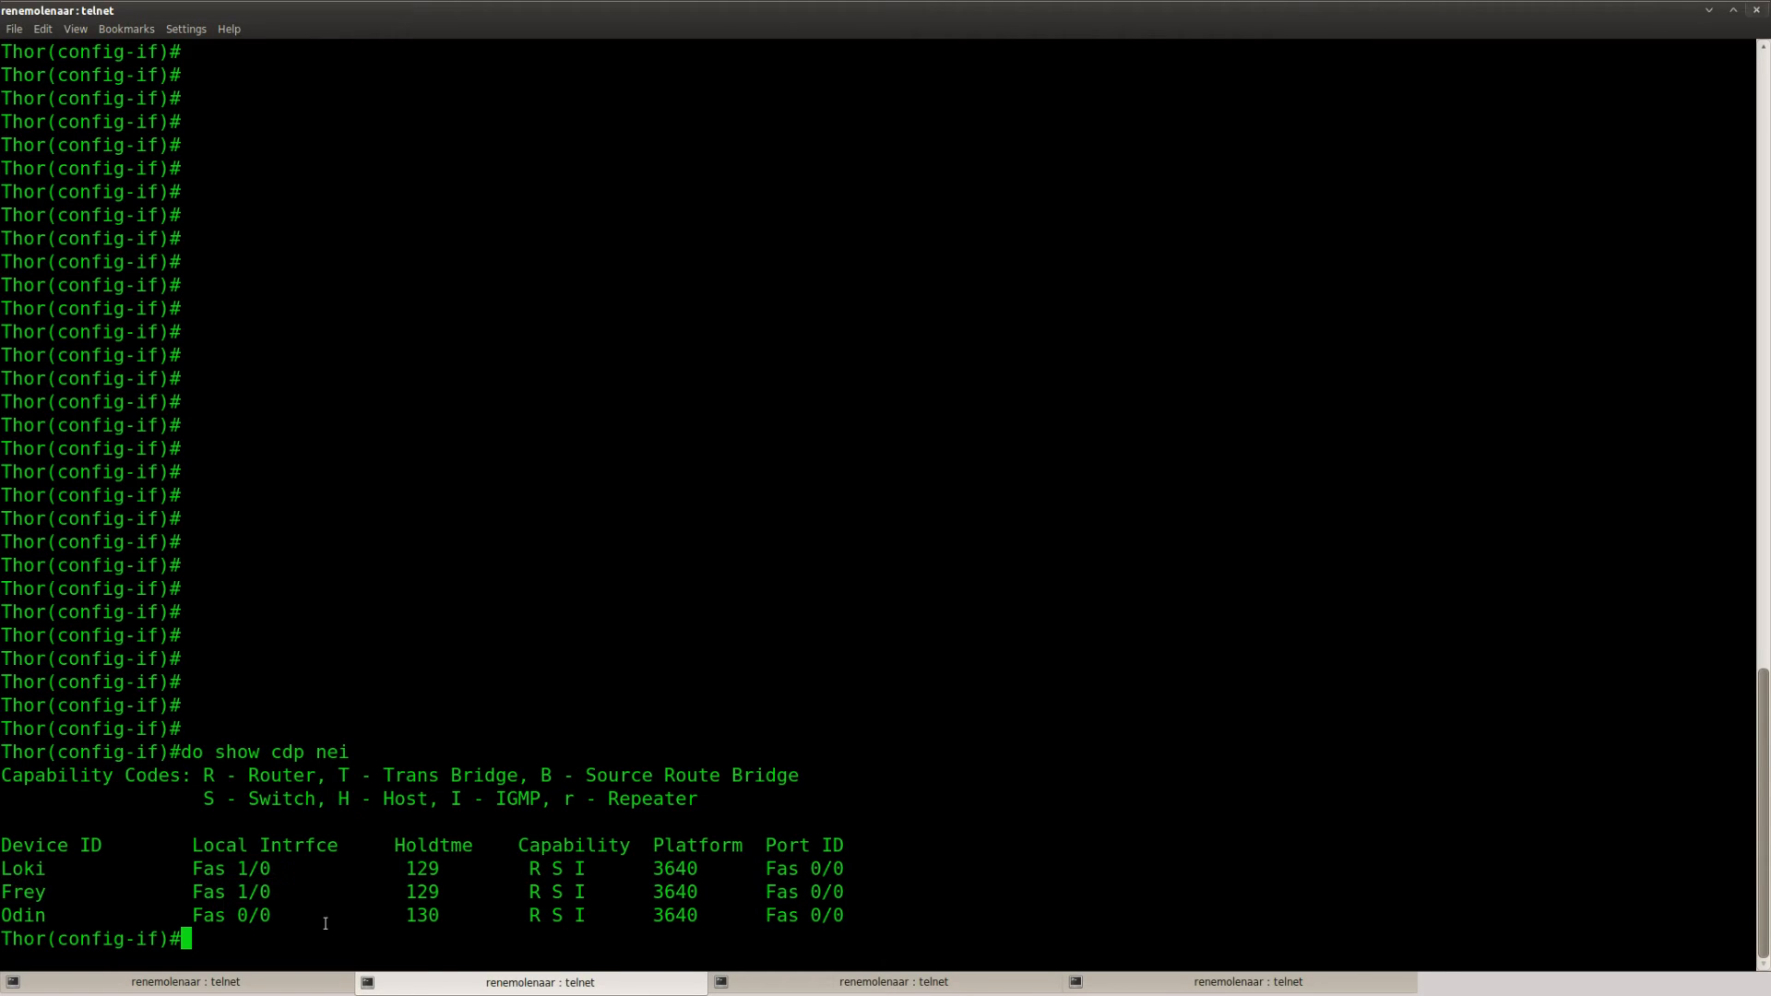
text(int f1/0)
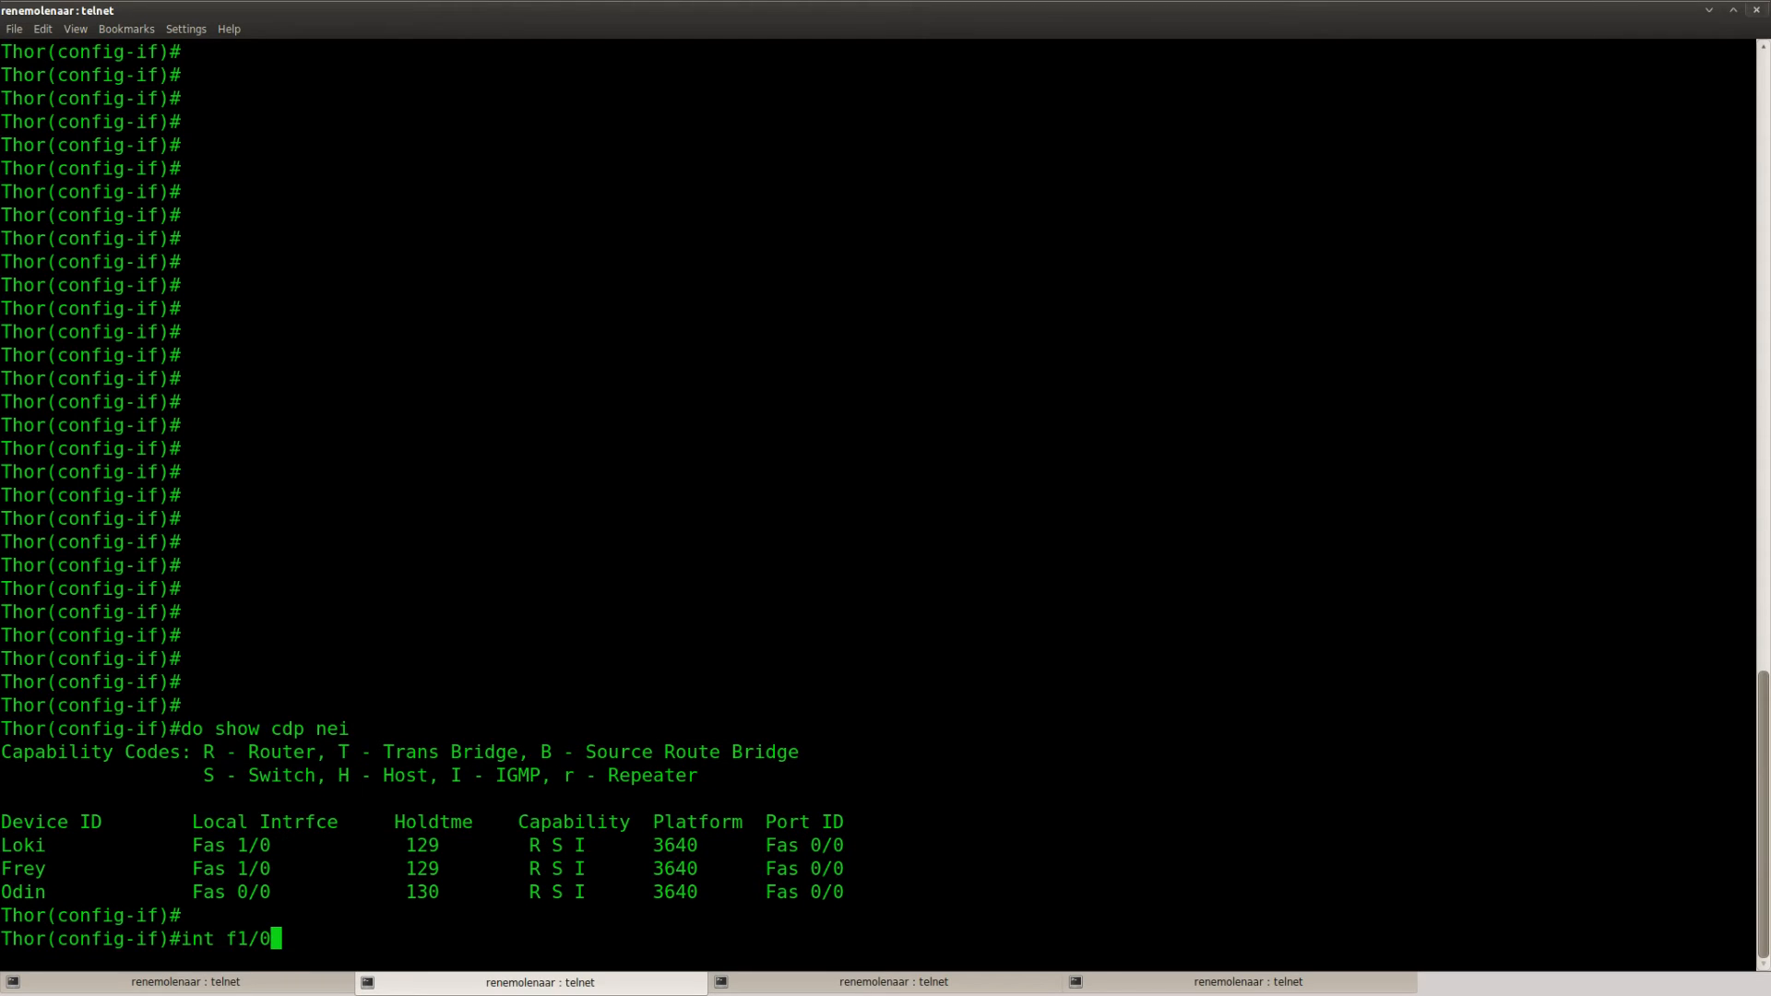
text(ip helper-address)
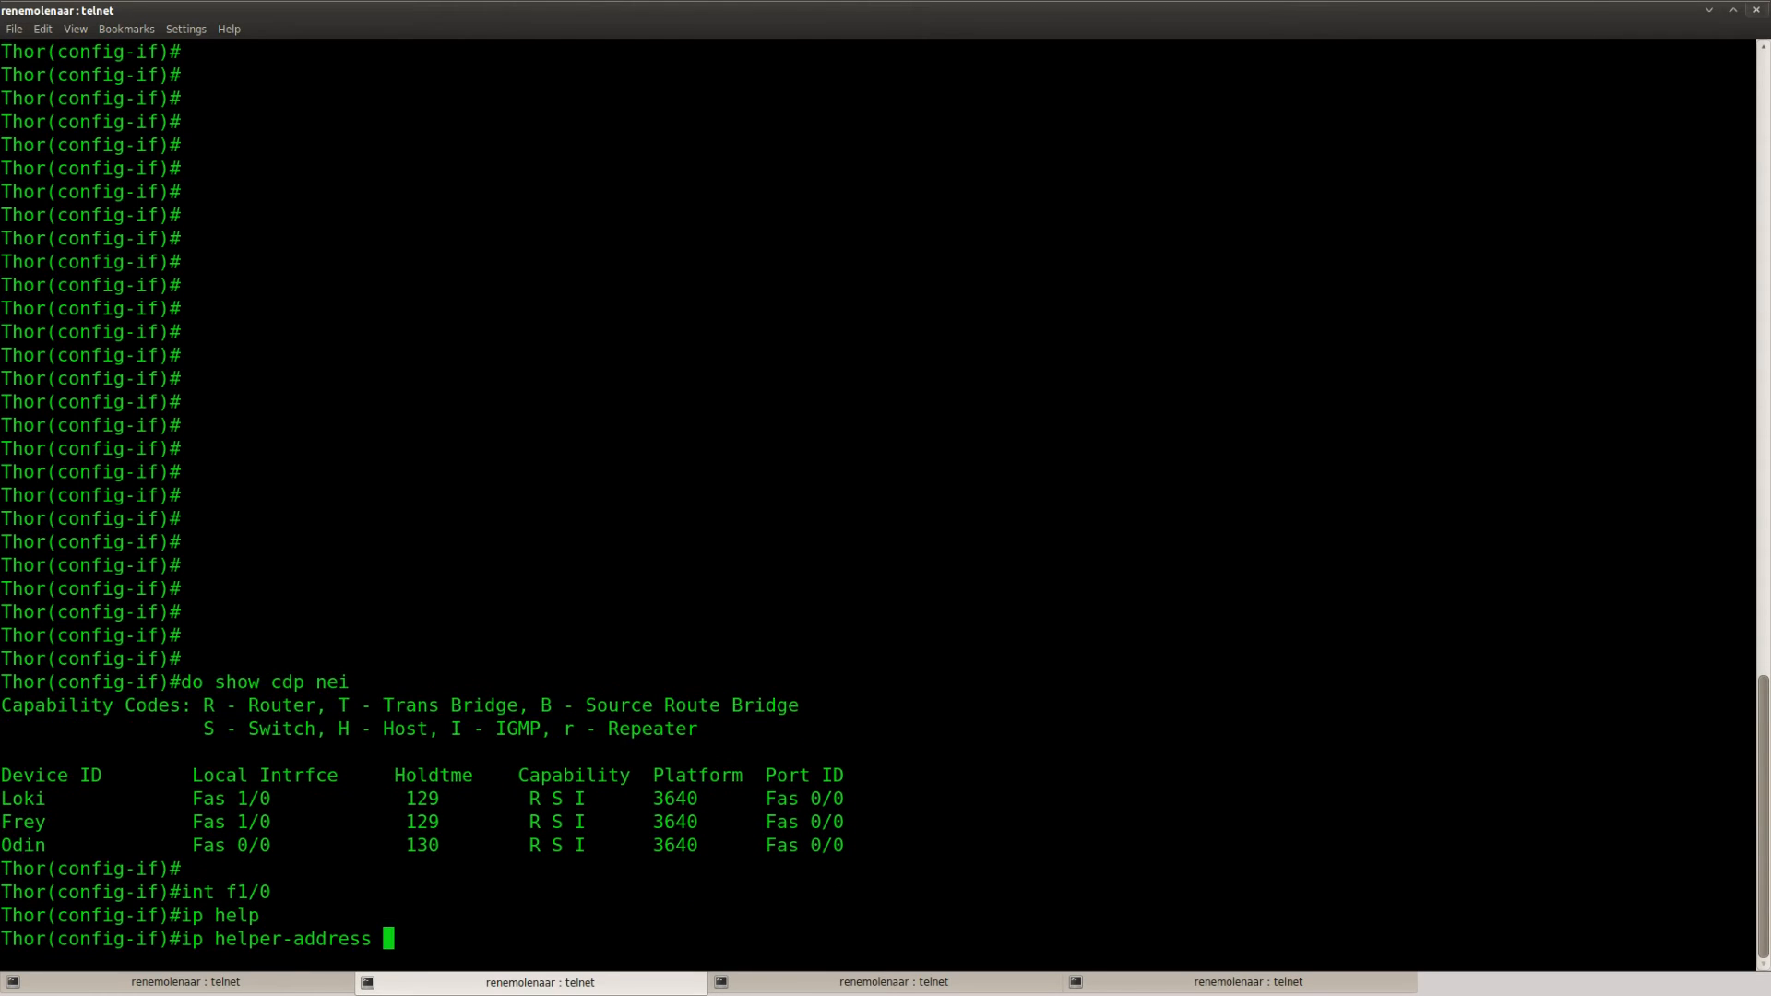
text(192.)
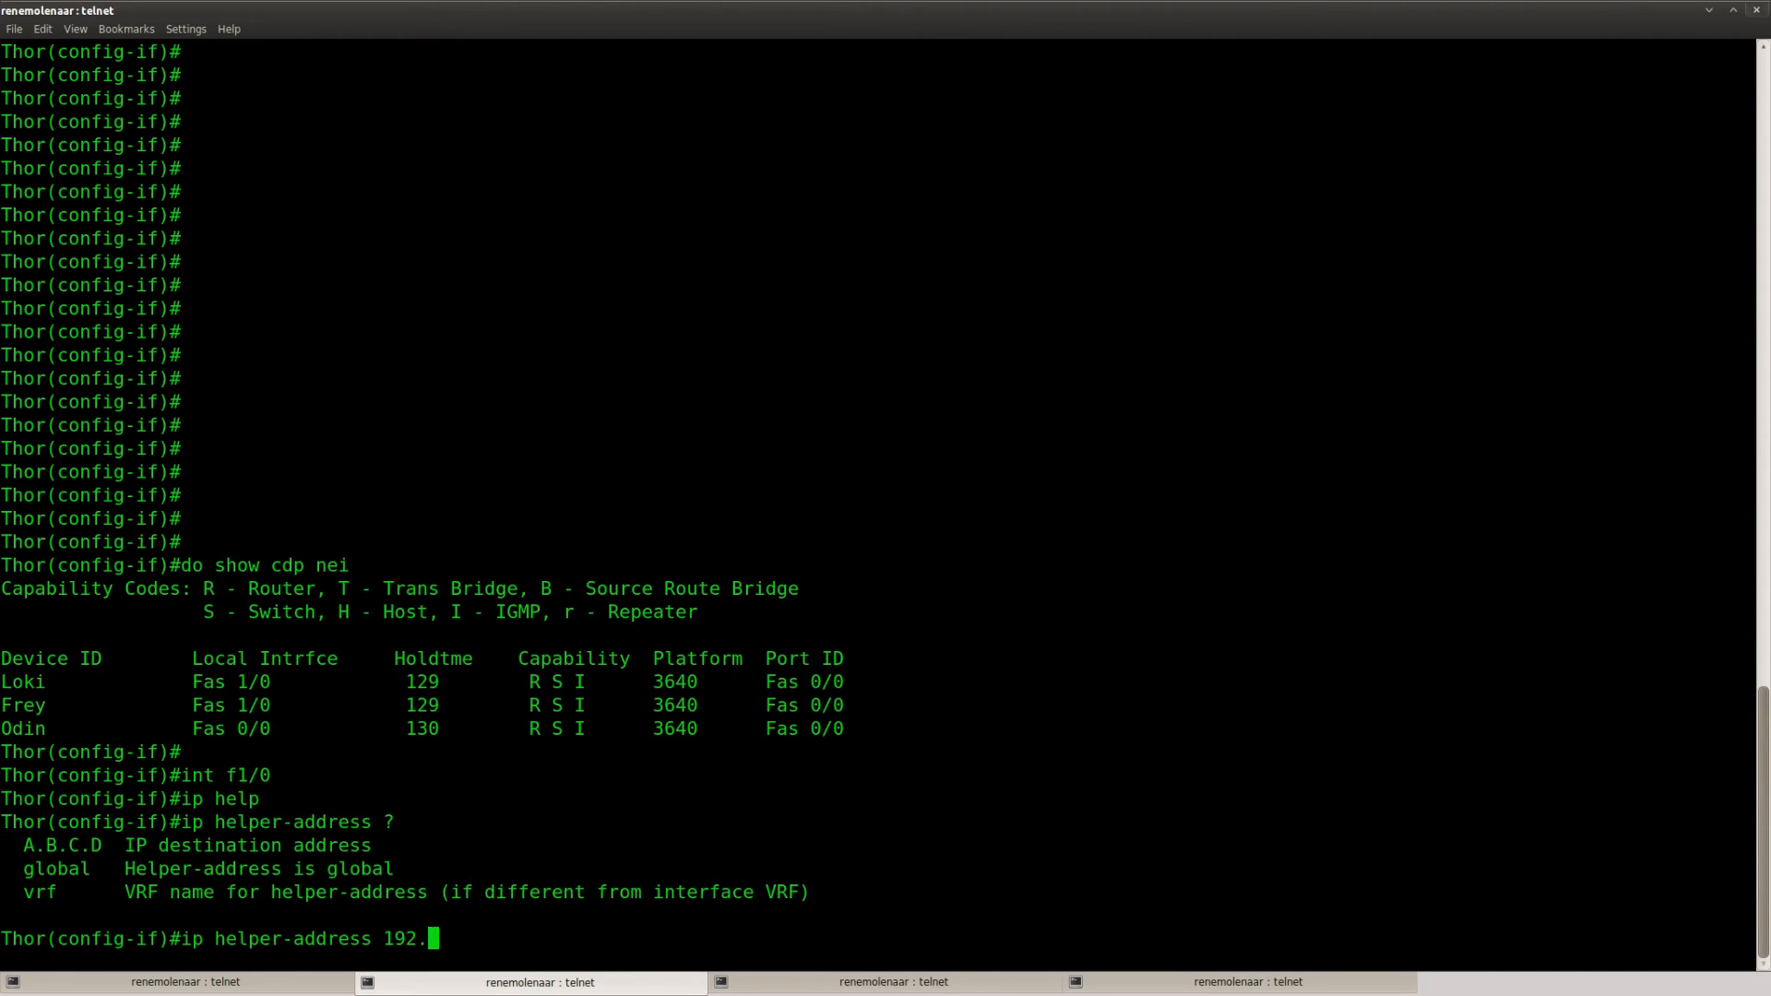
text(168.34.)
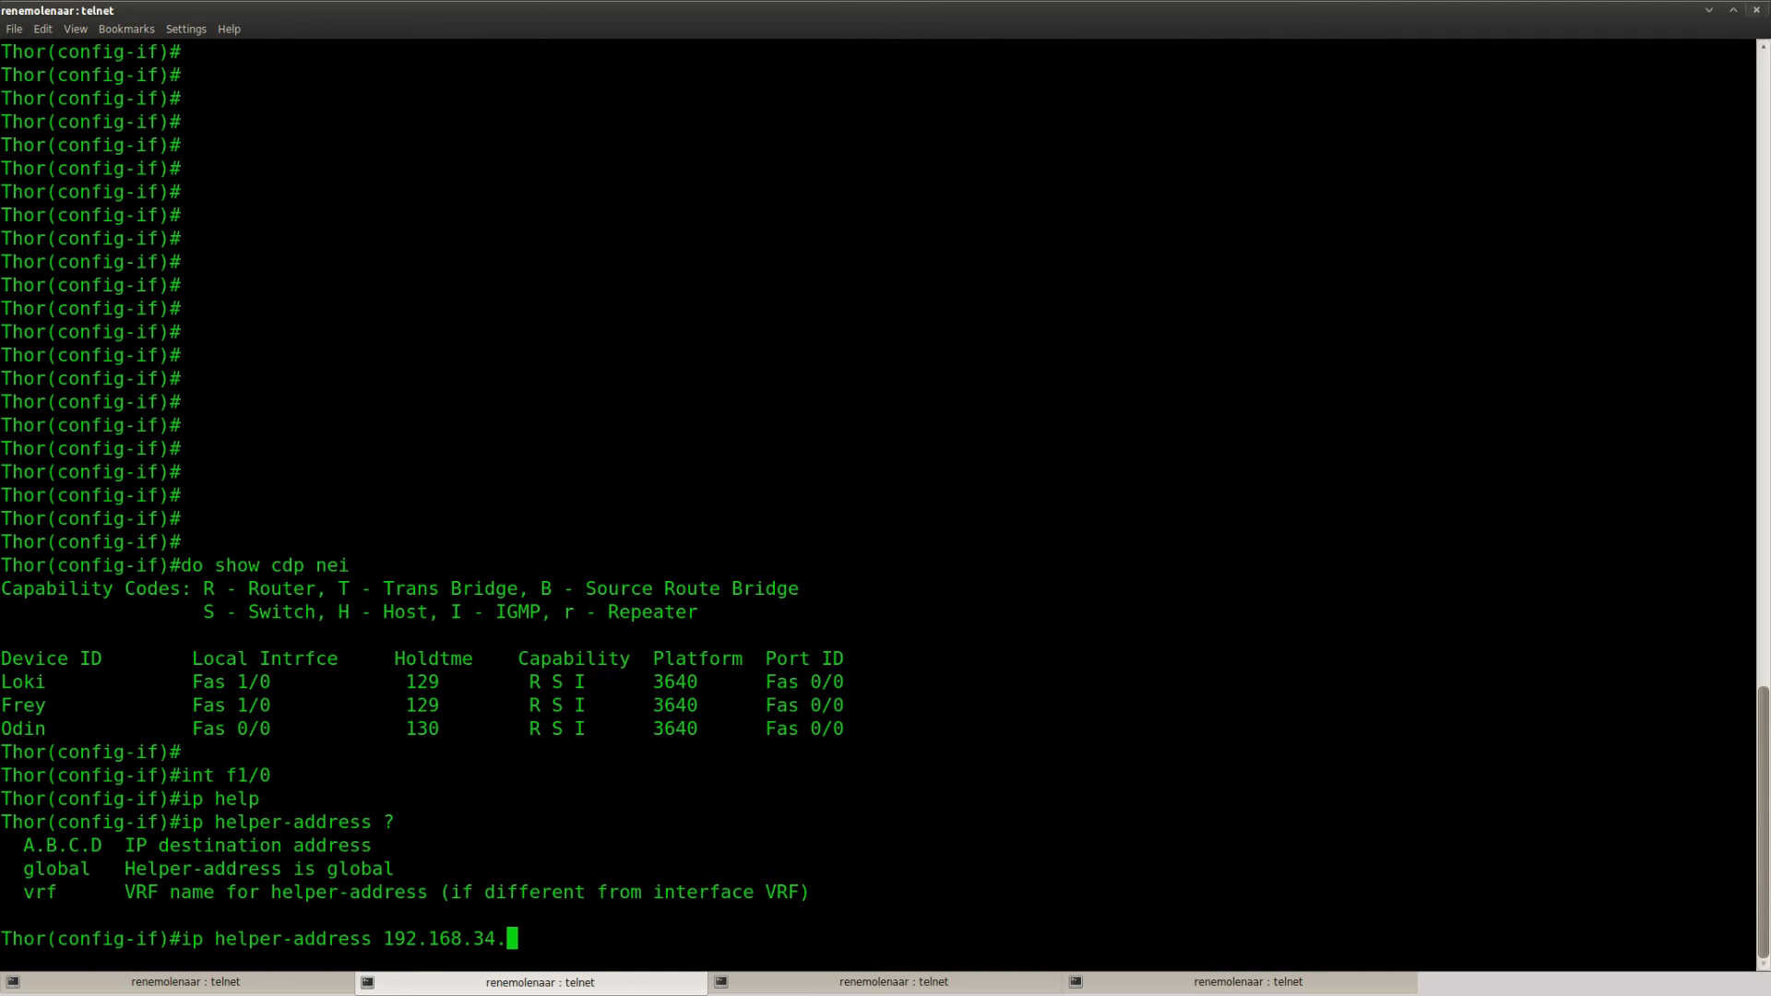
text(4)
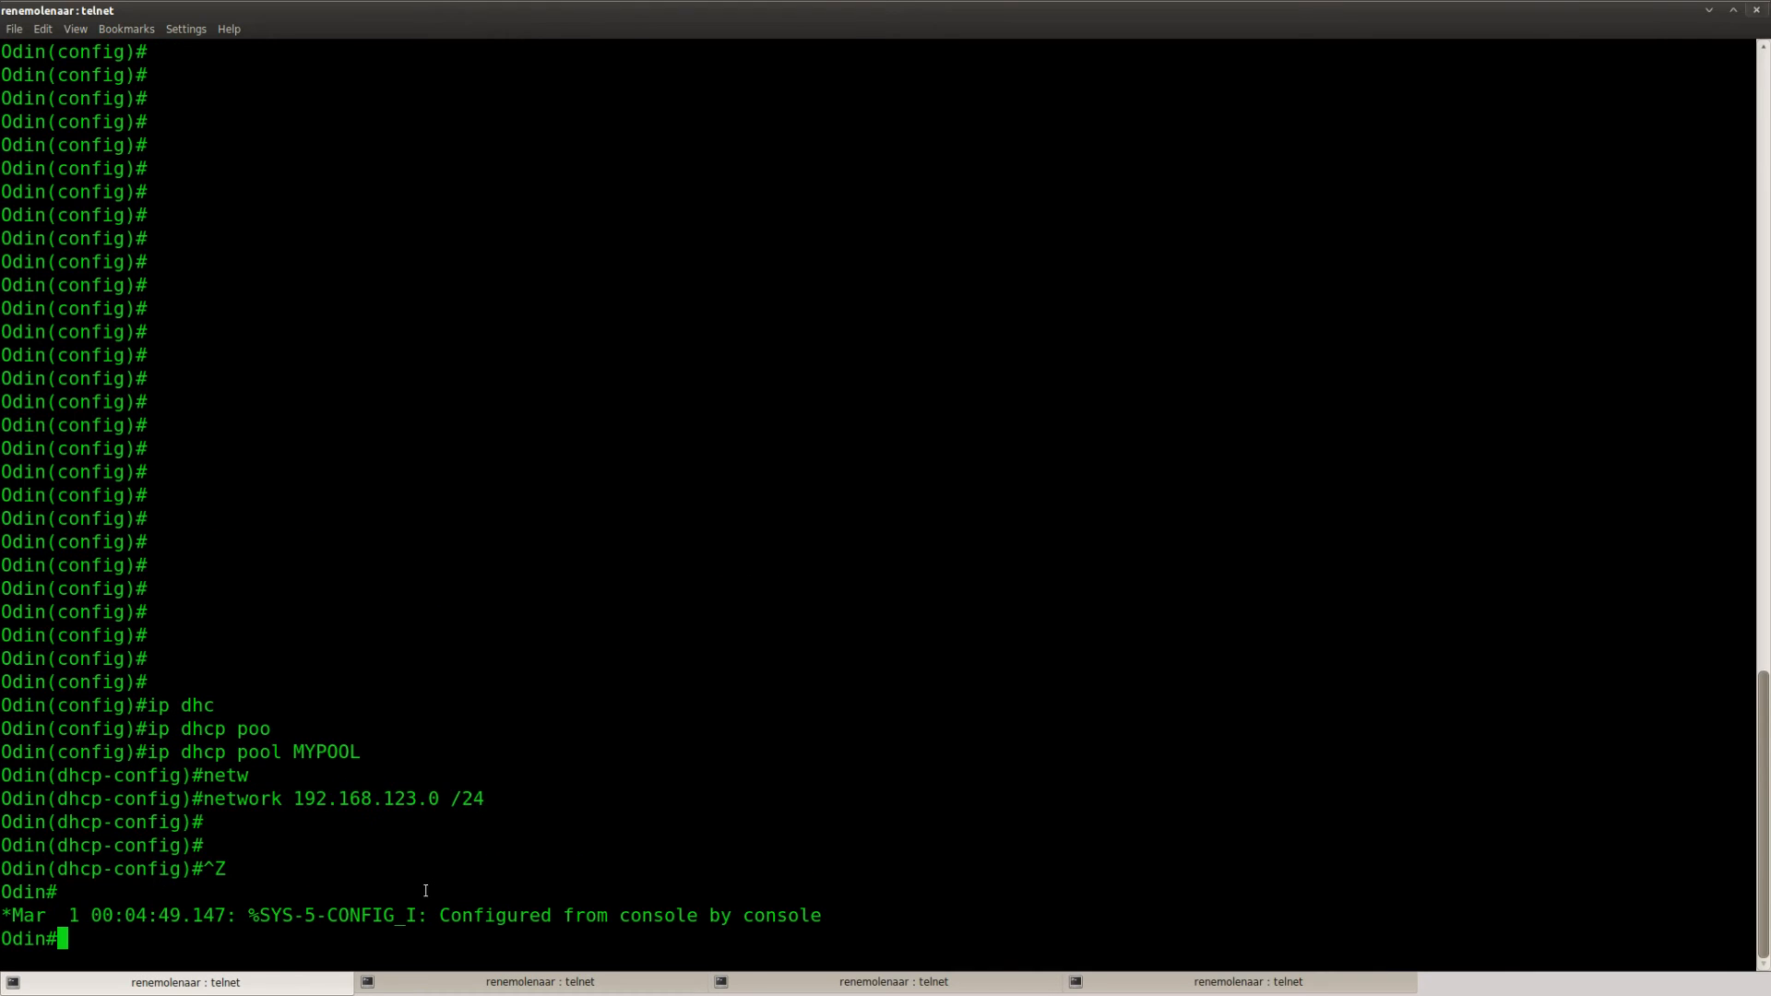
Step: Review Odin's routing table and begin a static route for 192.168.123.0
text(show ip route)
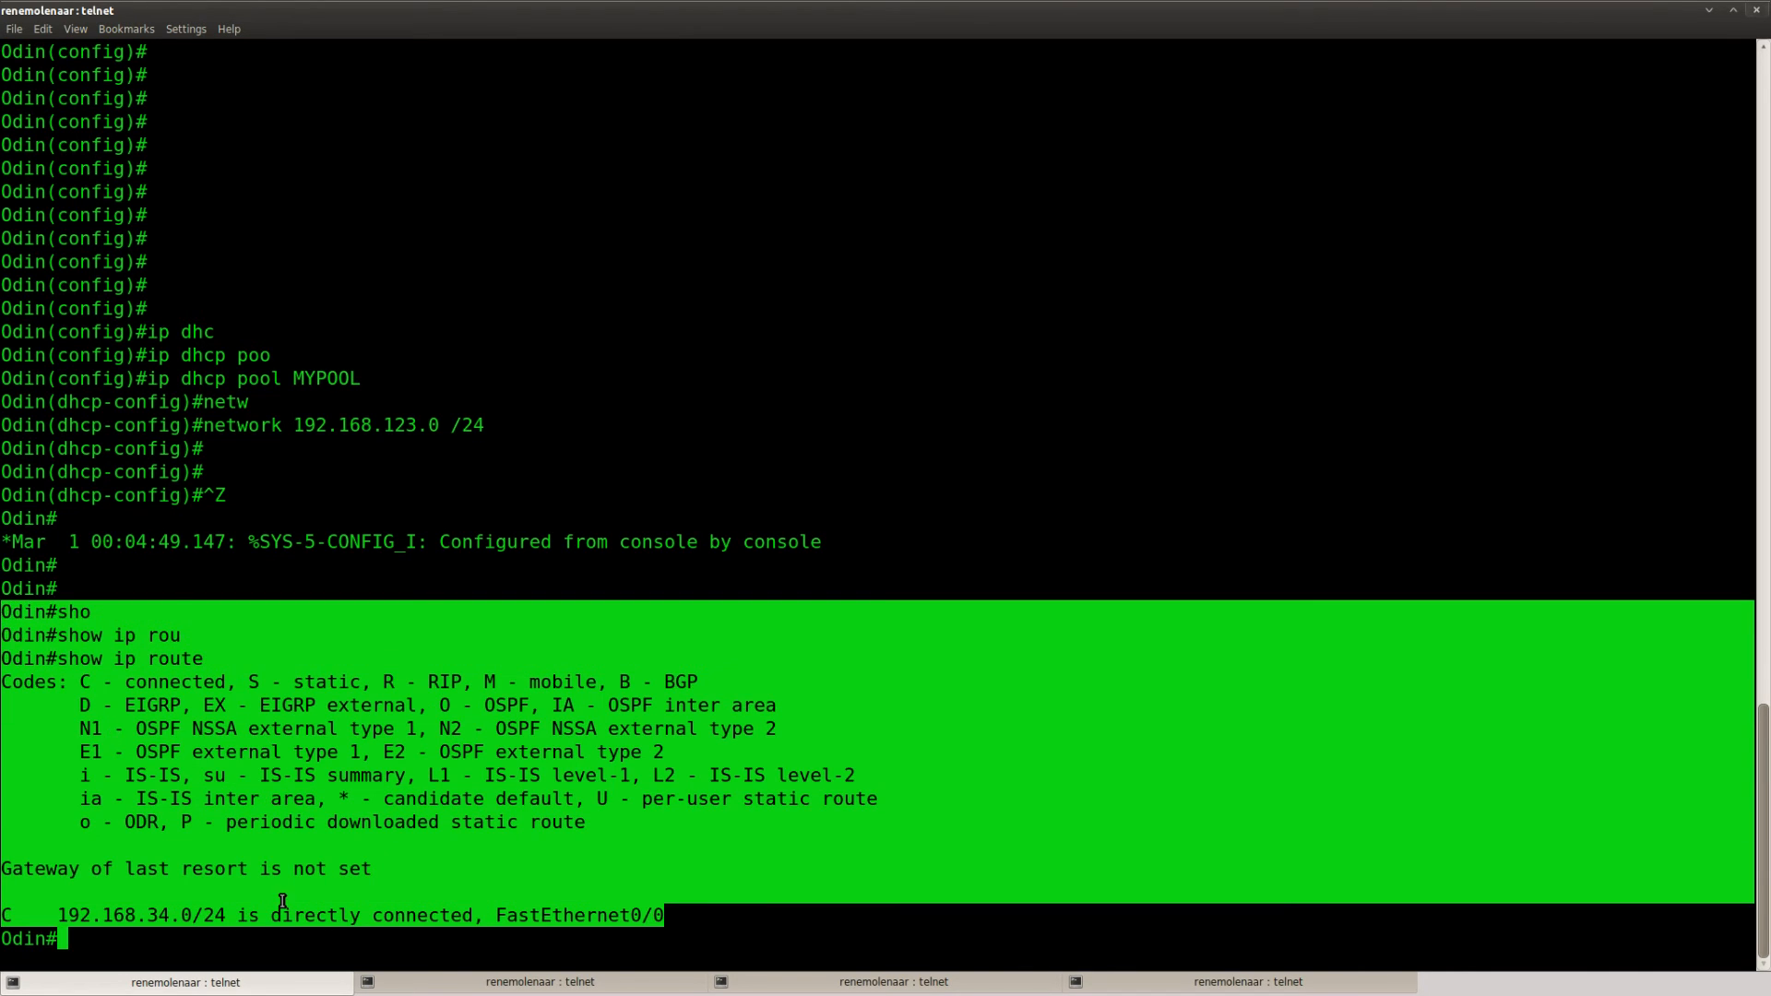
text(conf t)
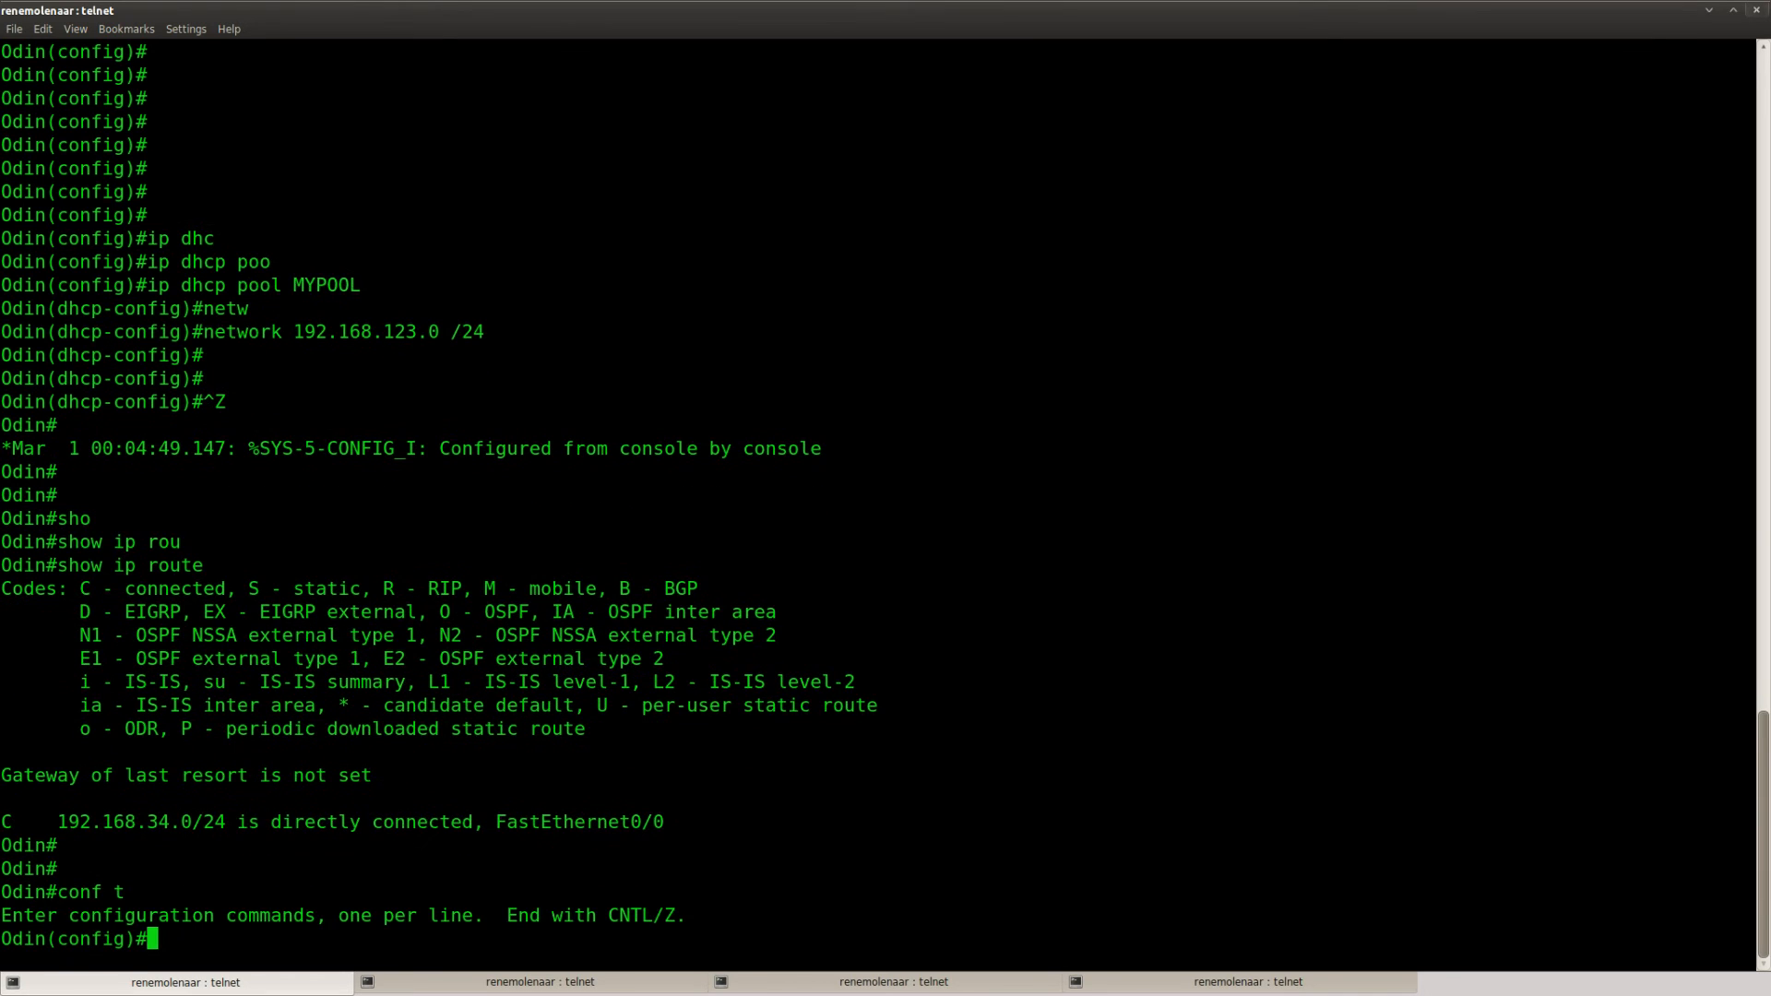
text(ip route 192.168)
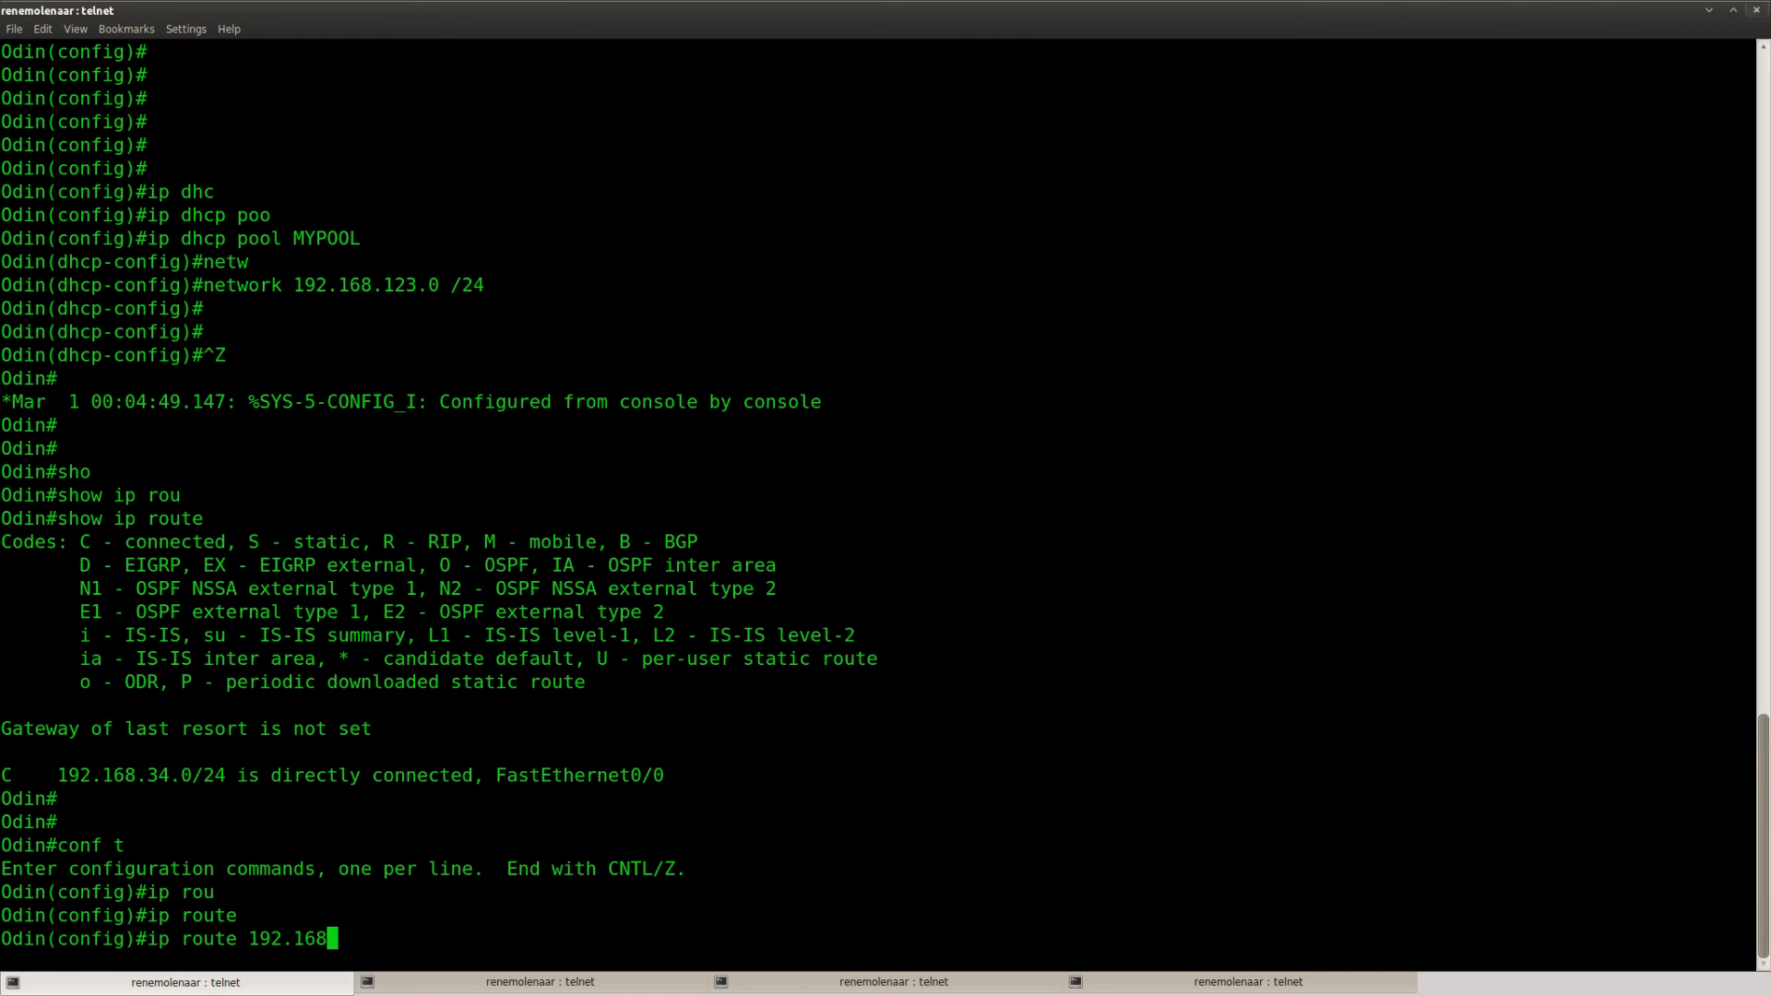
text(123)
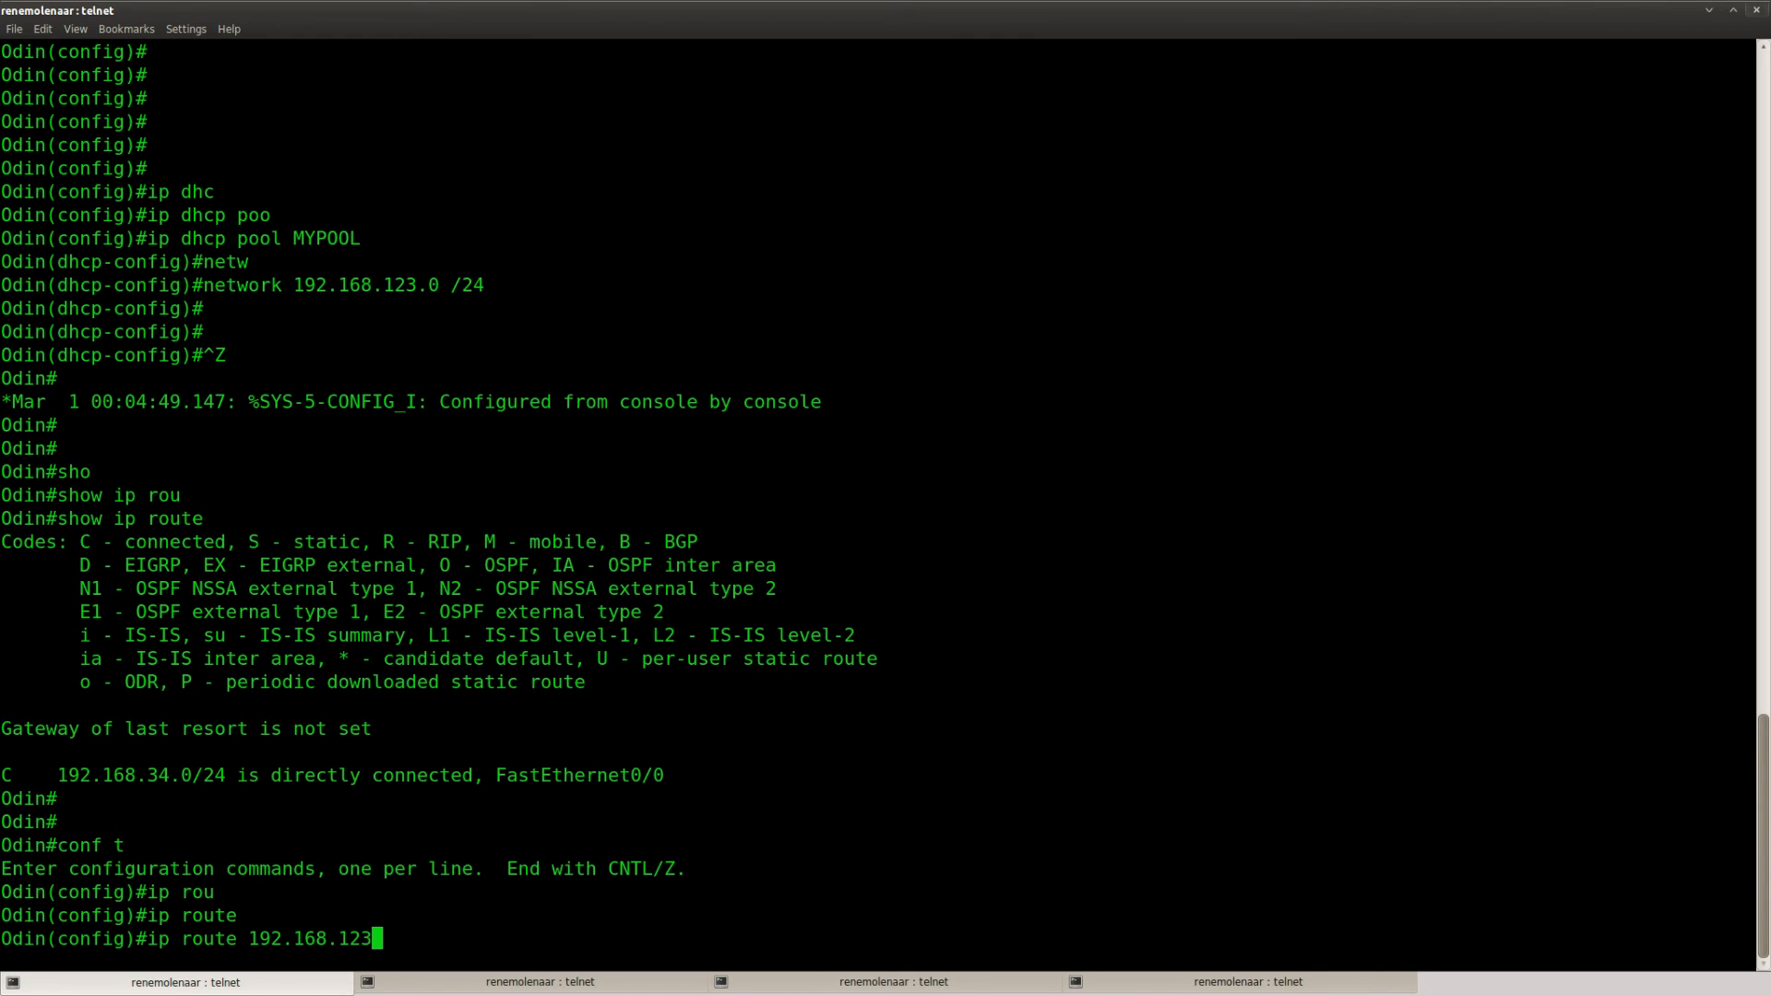
text(.0)
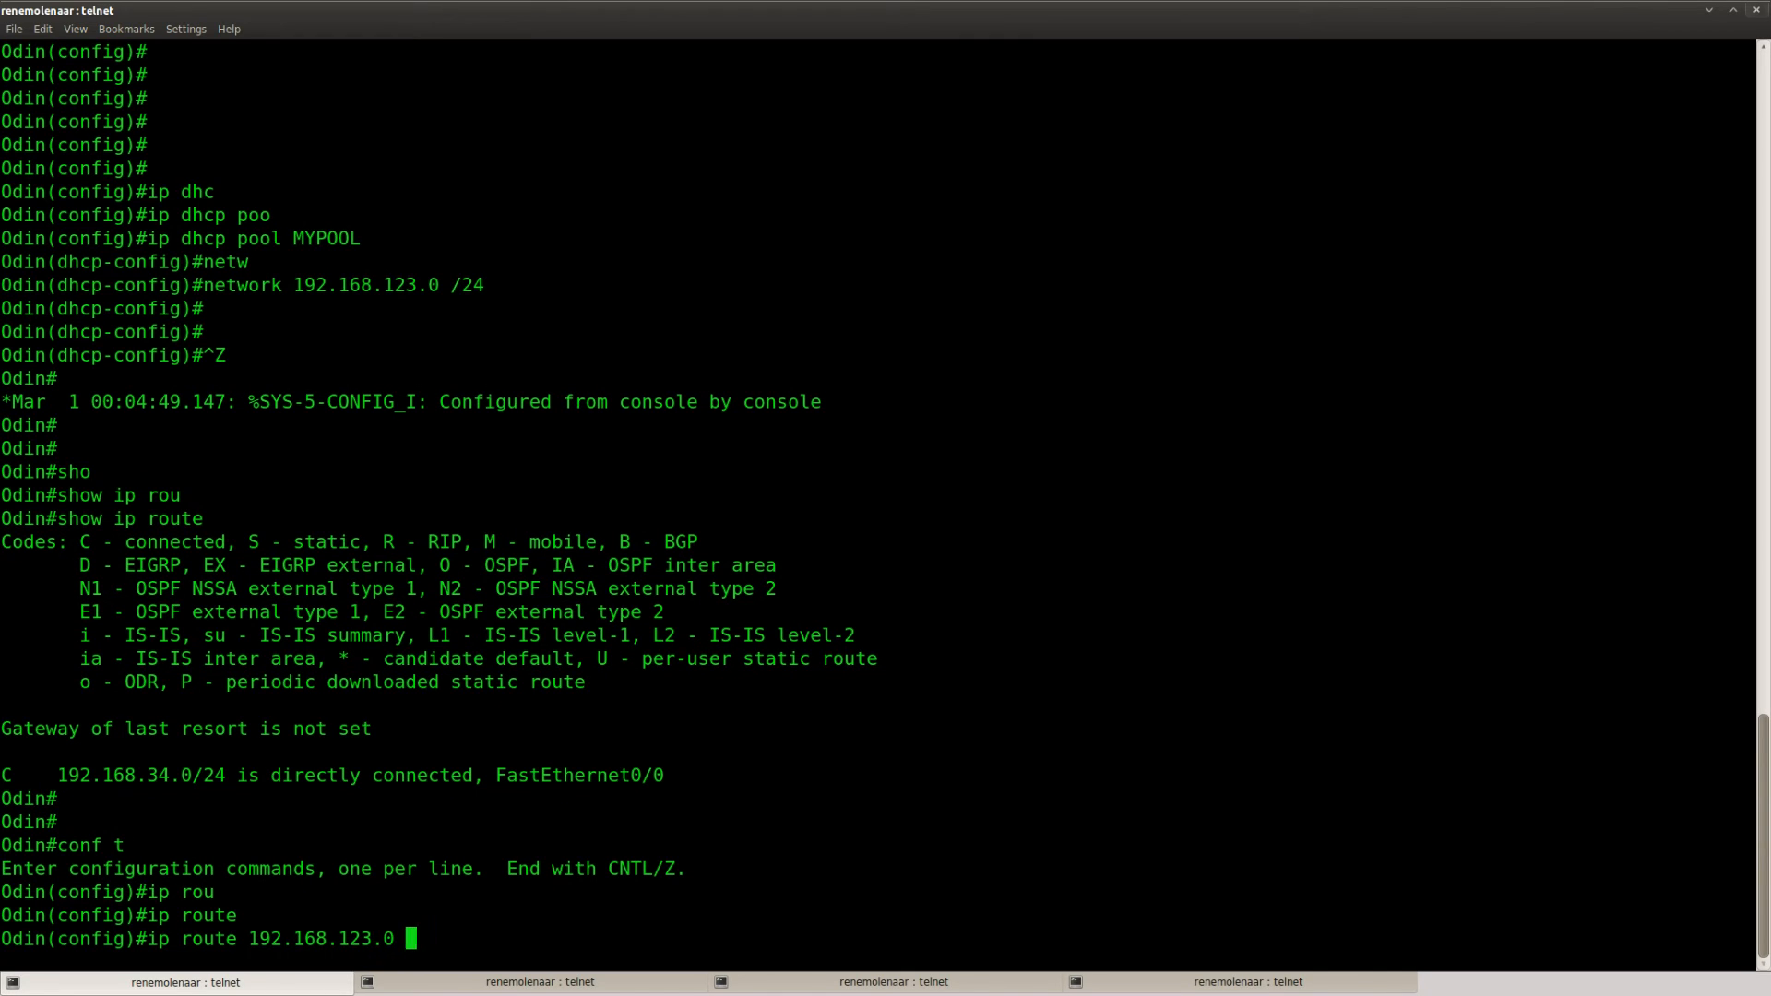
Step: Complete the route with mask 255.255.255.0 via next hop 192.168.34.3
text(255.255.255.0 192)
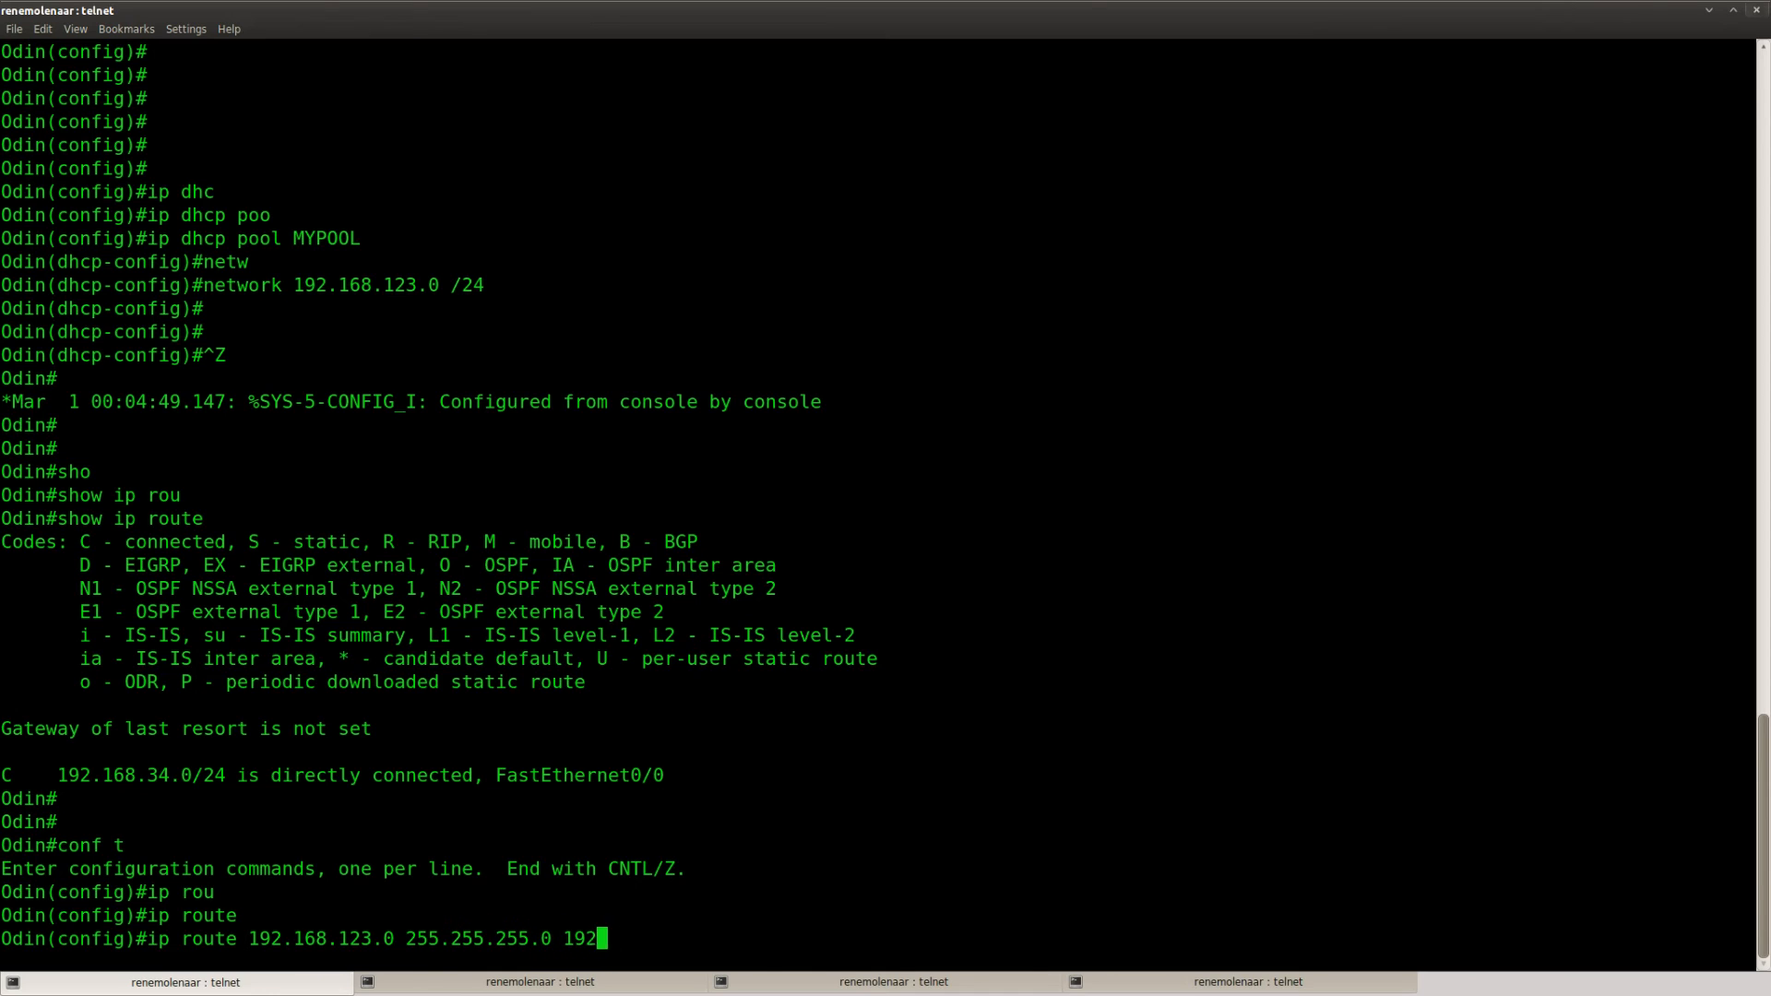
text(.168)
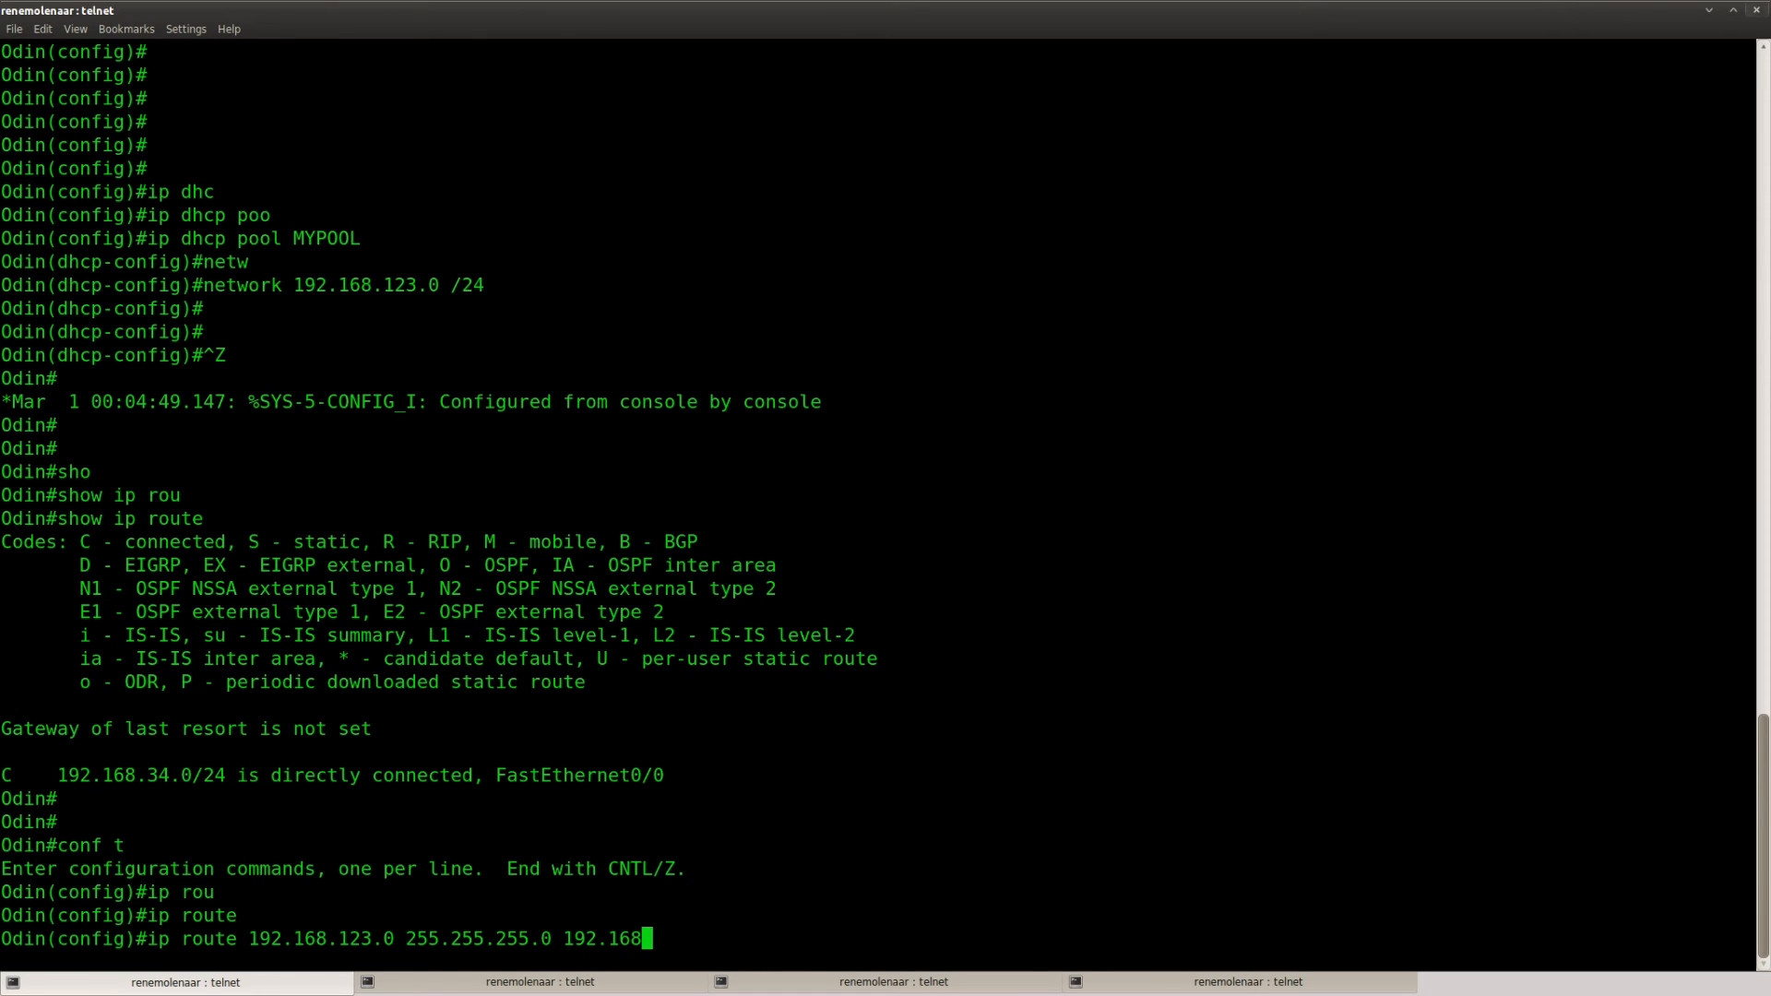
text(34.)
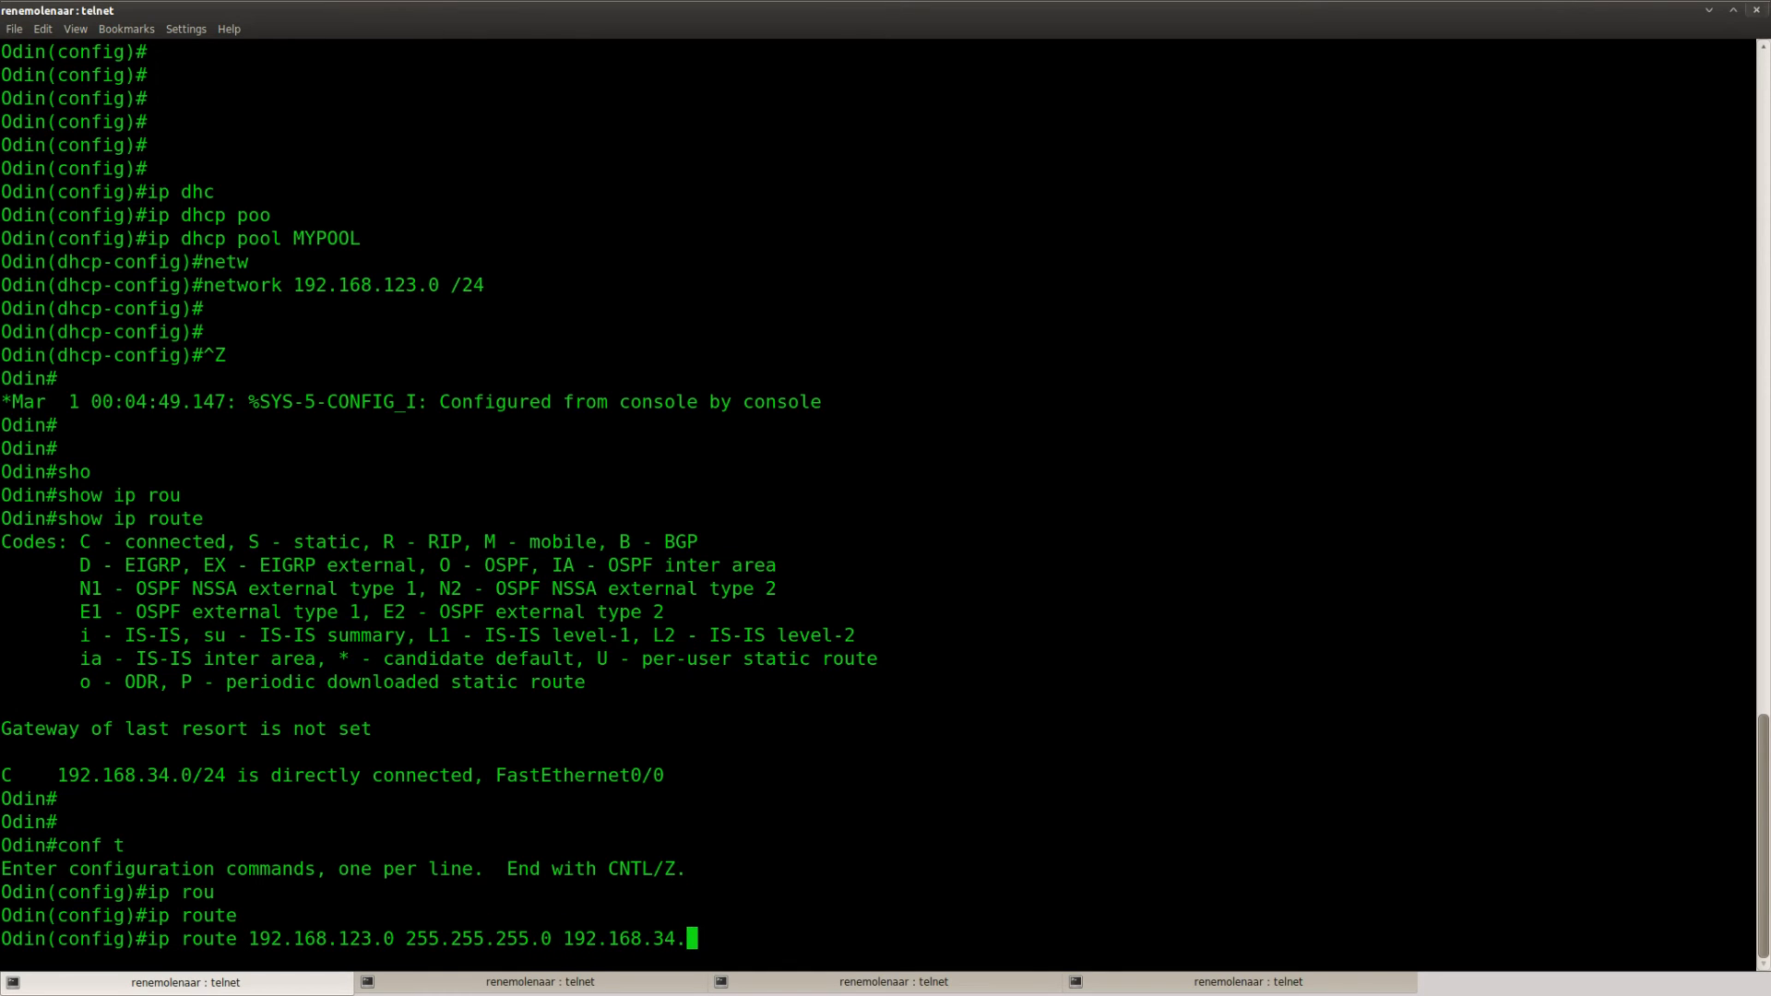
text(3)
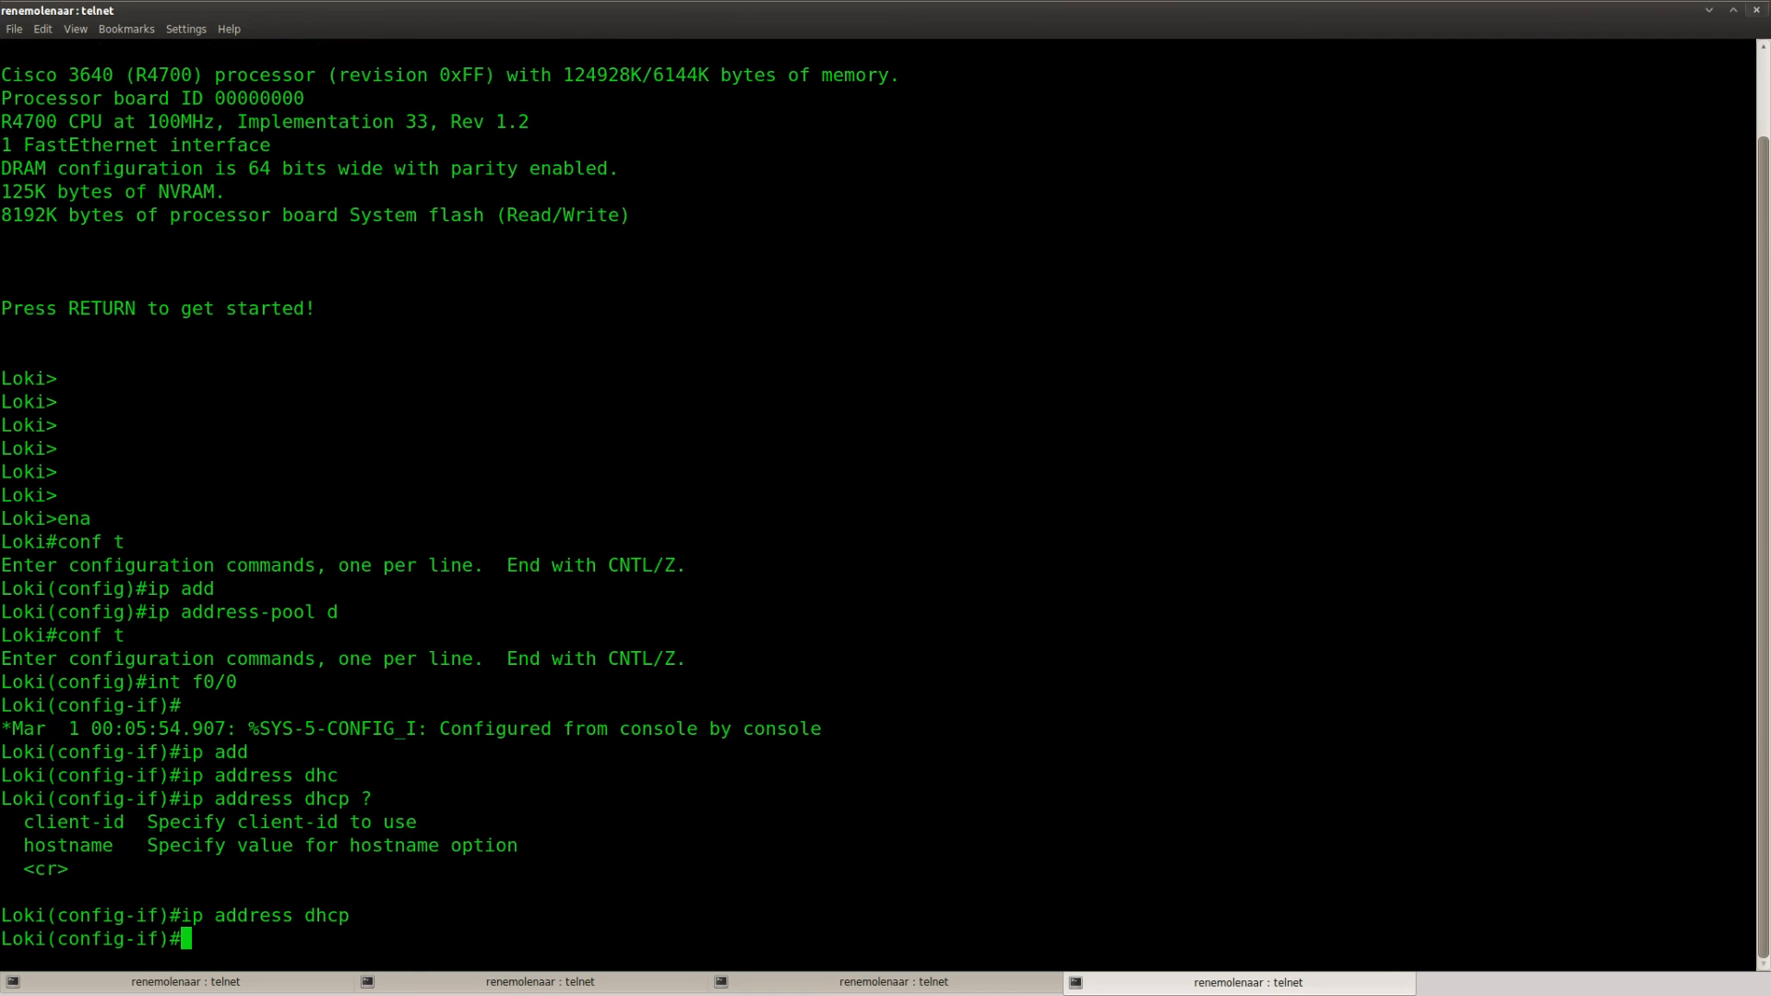
Step: On Frey leave config mode and highlight its DHCP-assigned address 192.168.123.1
click(883, 981)
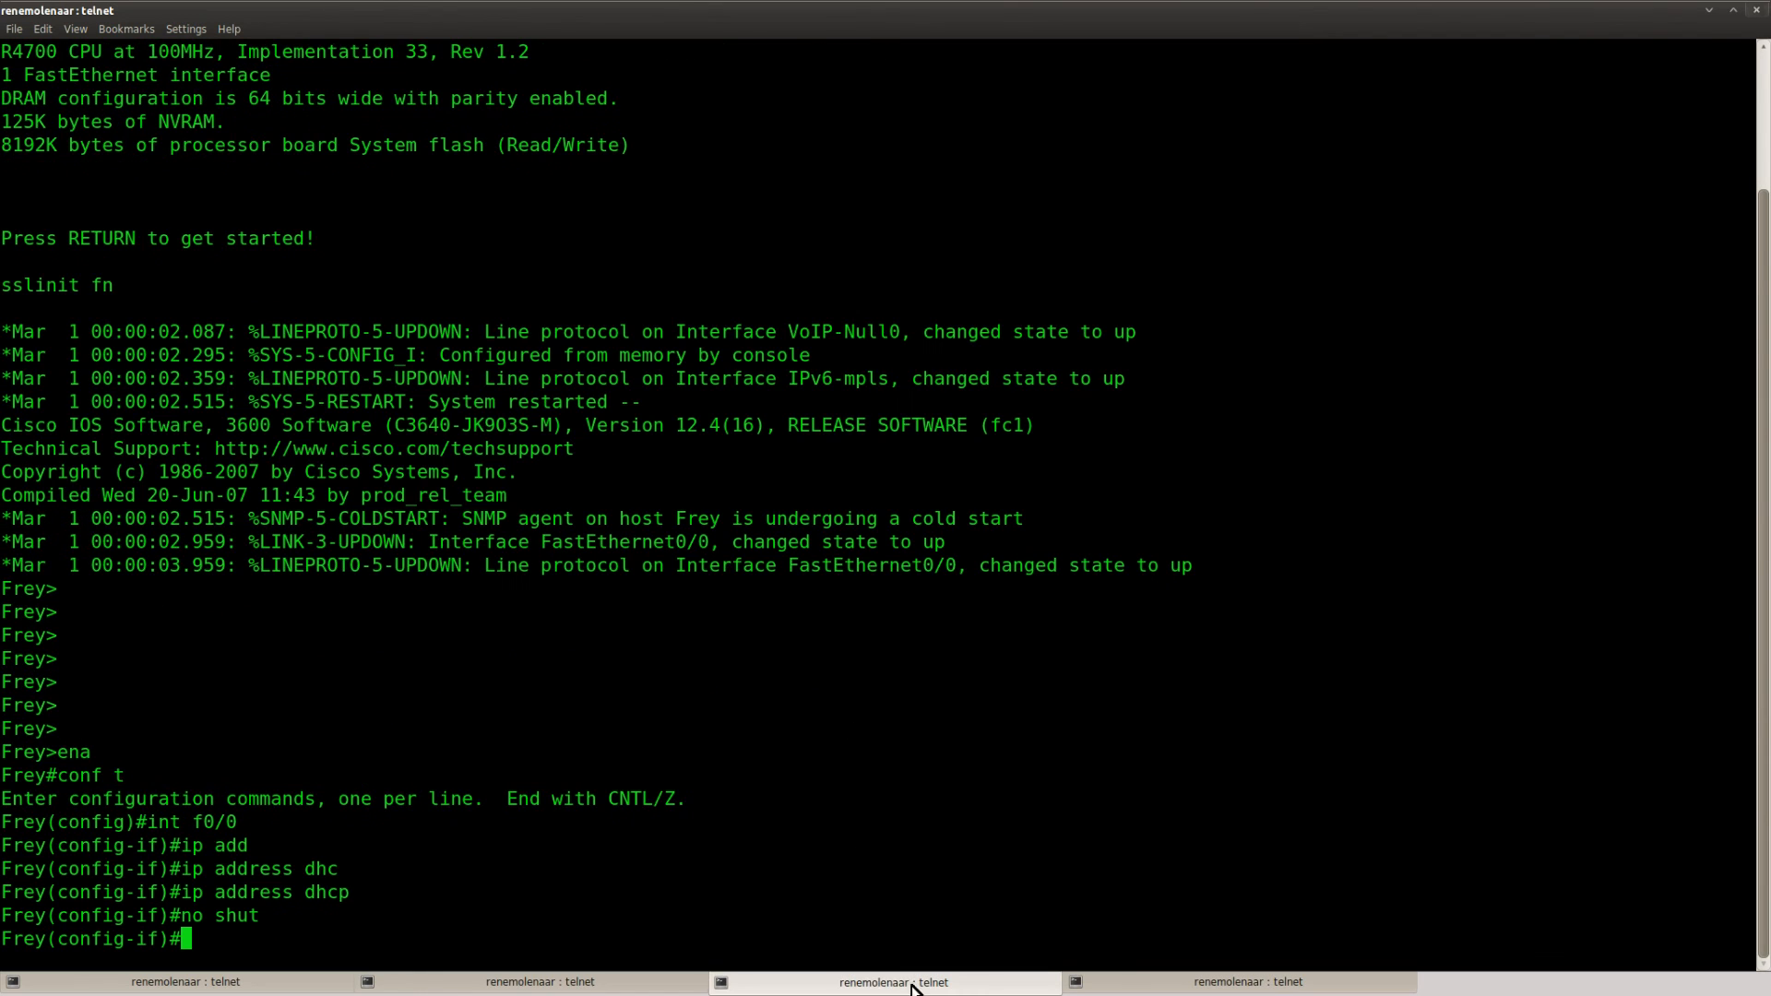
key(ctrl+z)
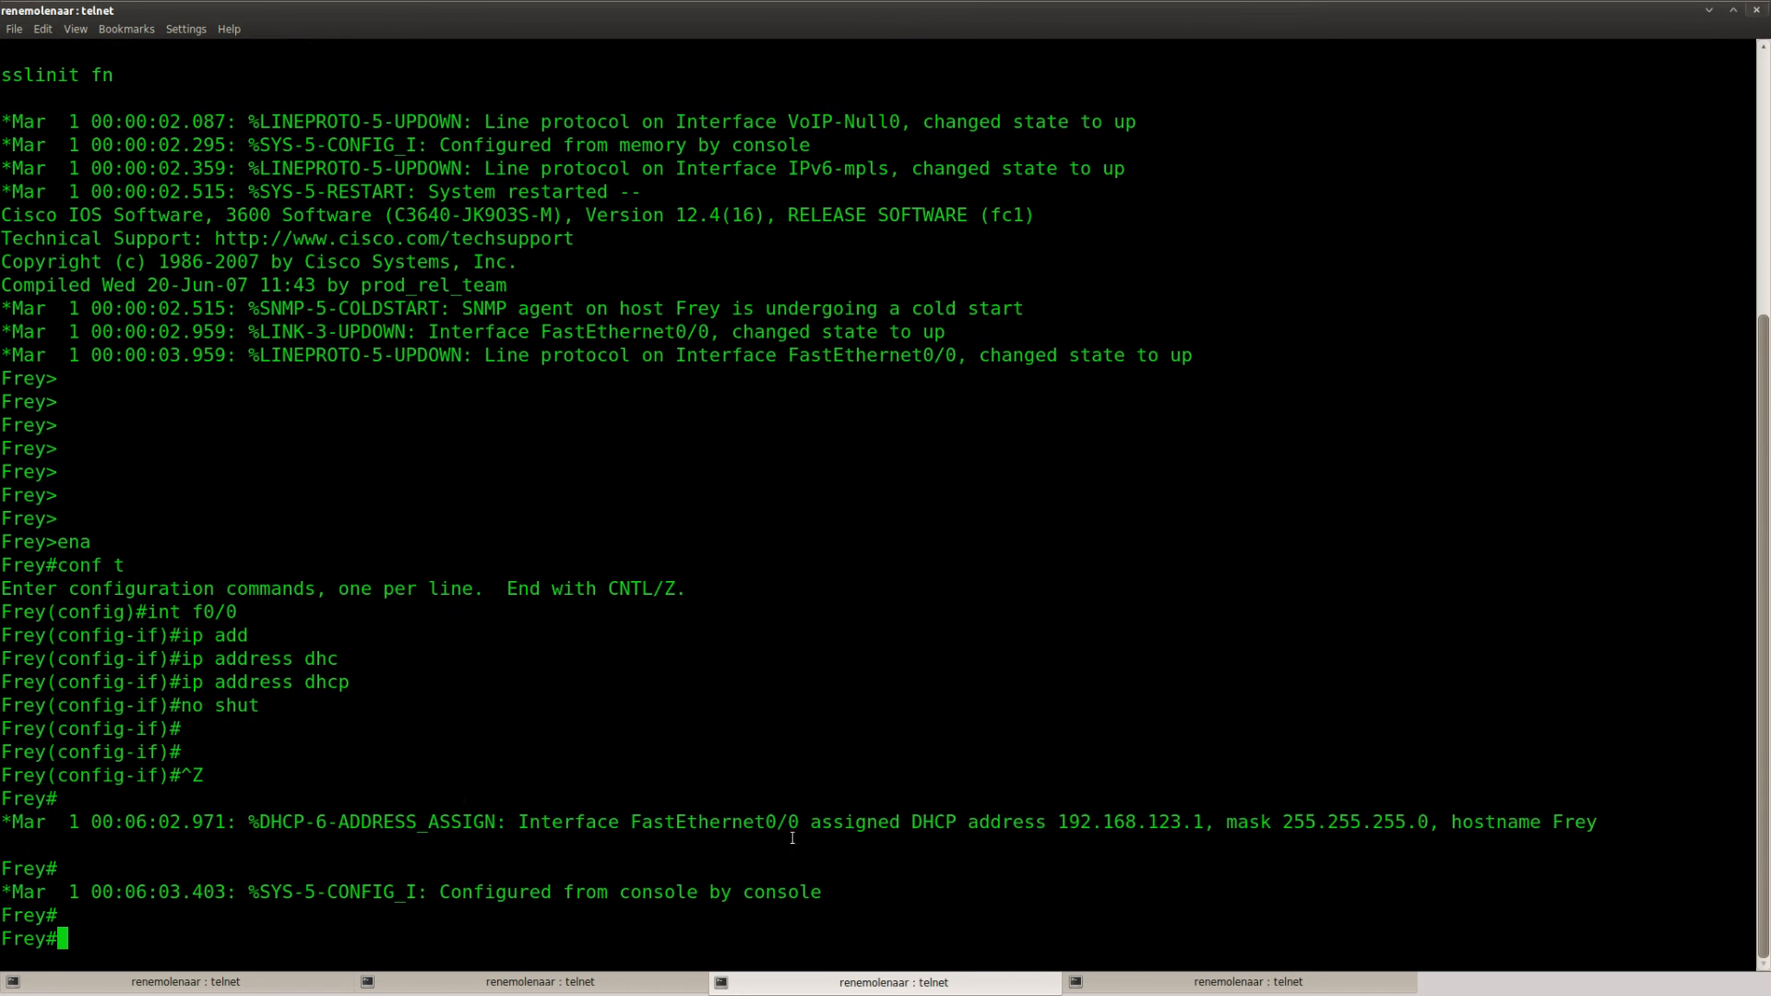
drag(520, 821, 1092, 821)
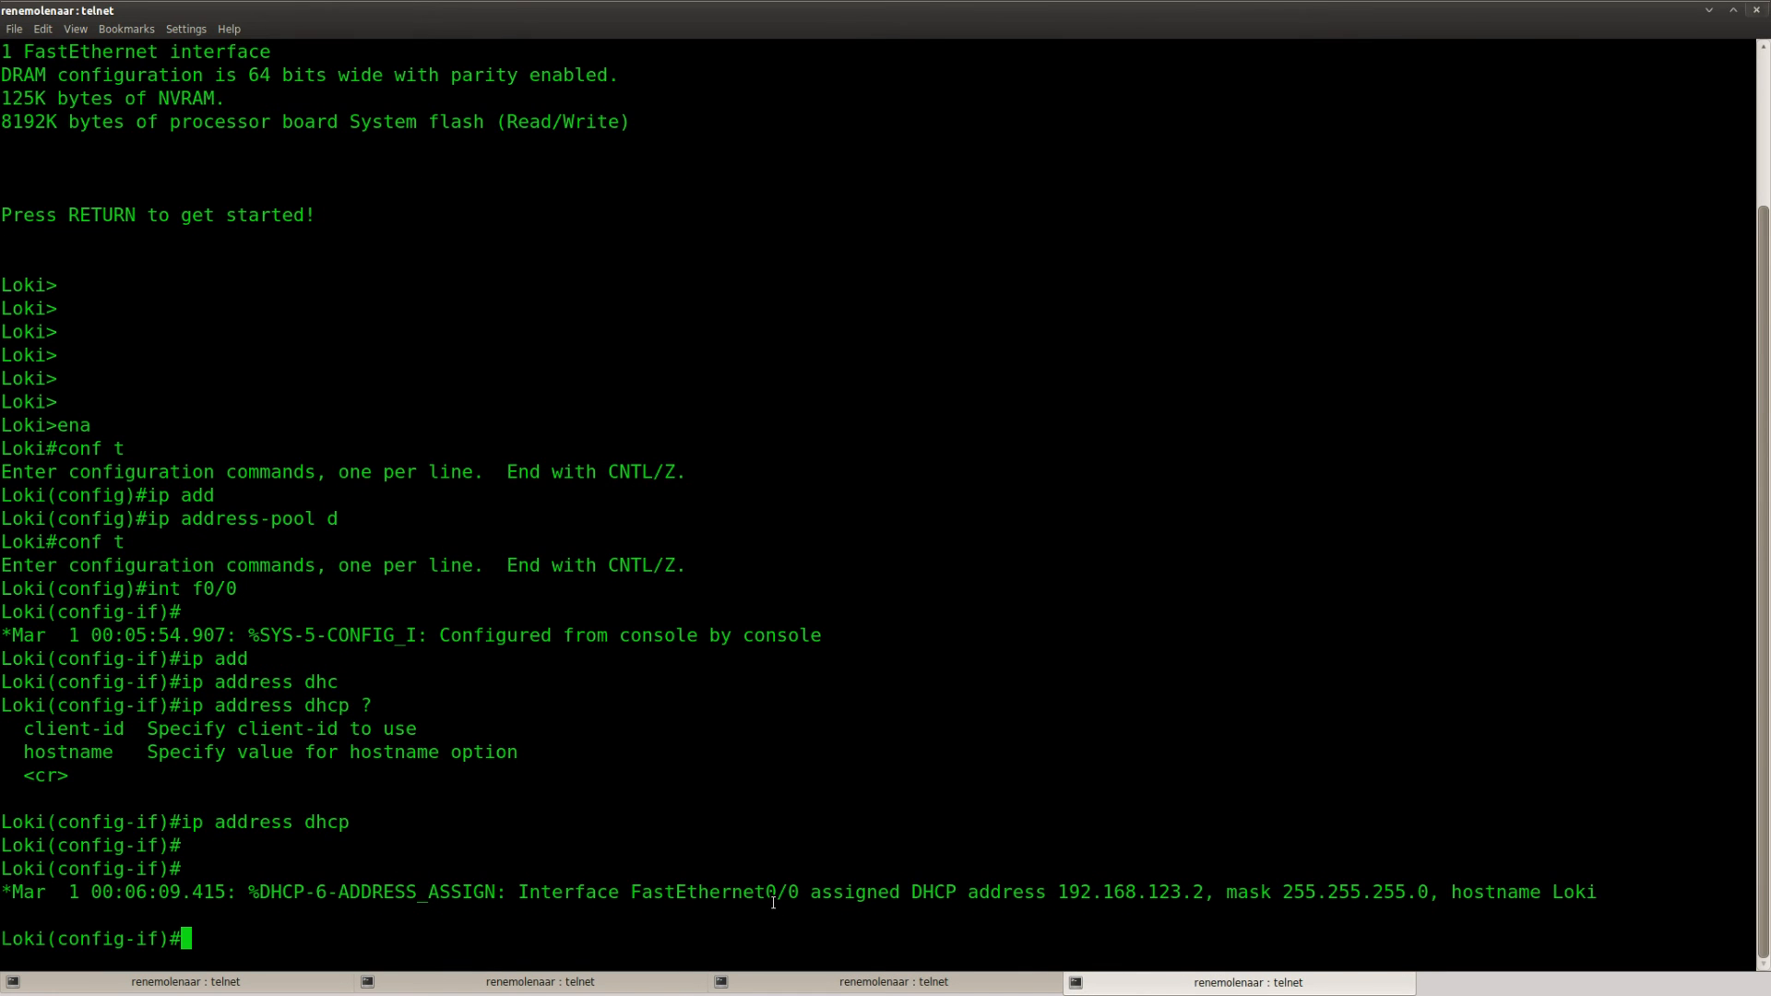
mouse_move(1198, 887)
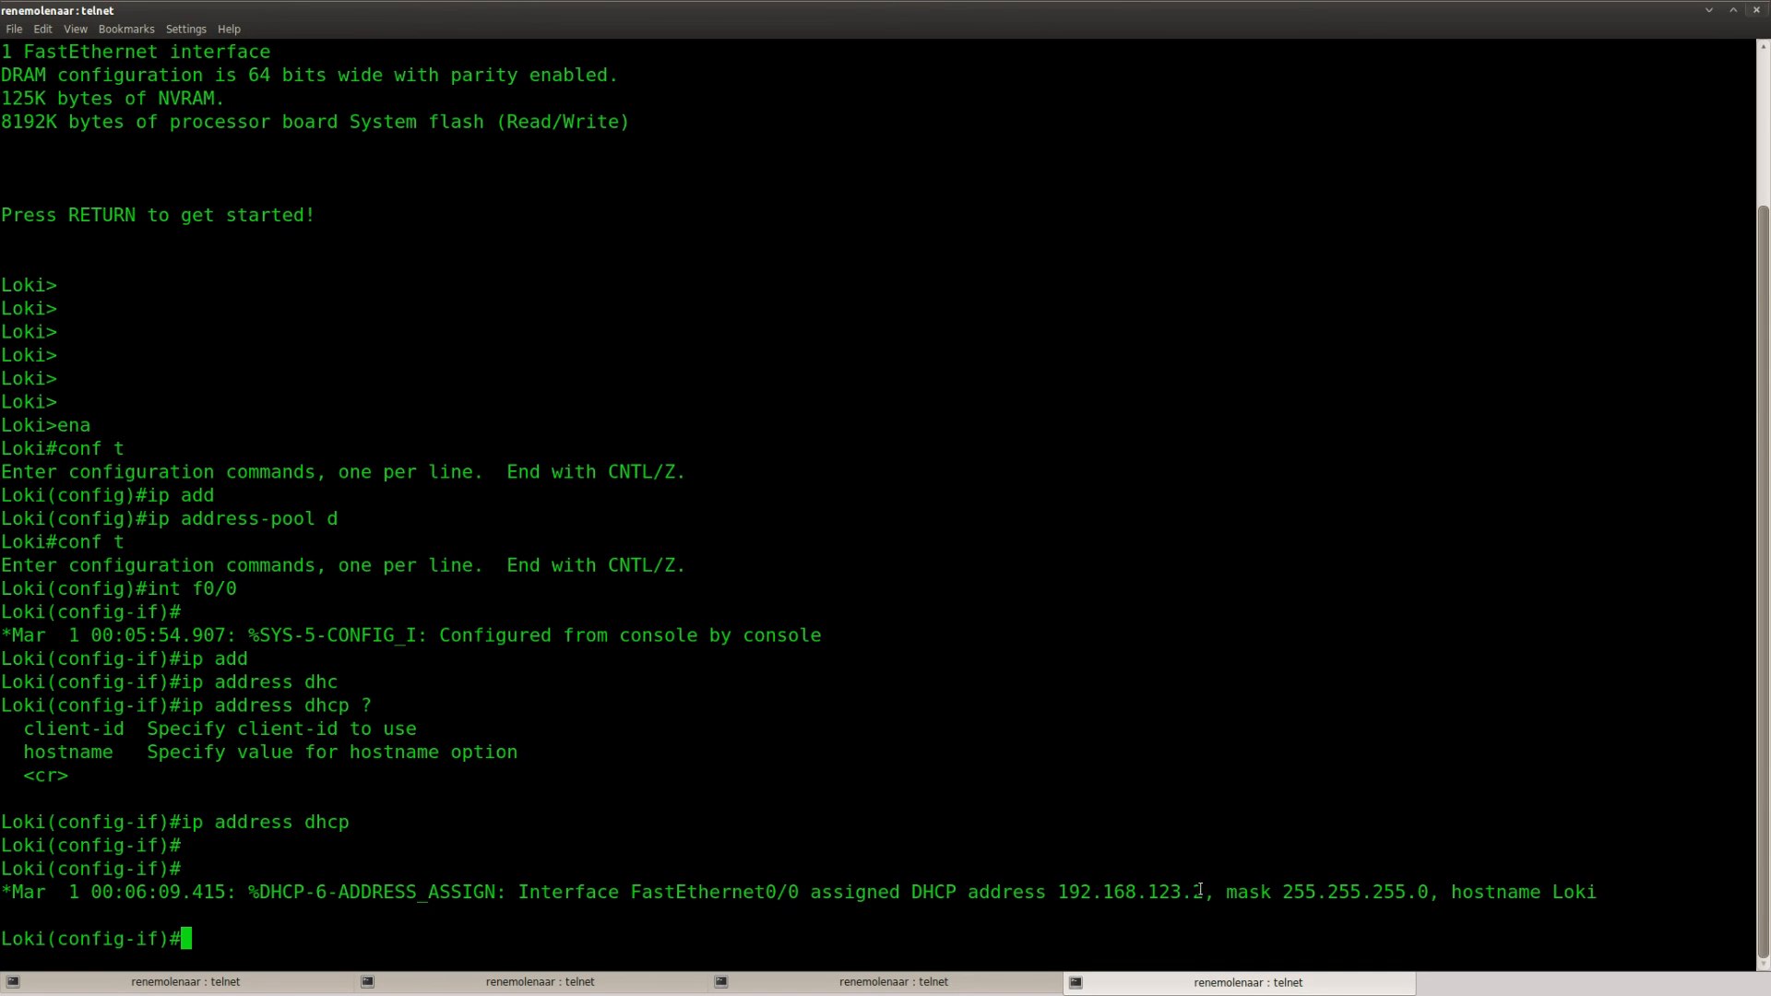
Step: Highlight Loki's DHCP-assigned address 192.168.123.2 and return Loki to privileged mode
drag(308, 893, 1205, 893)
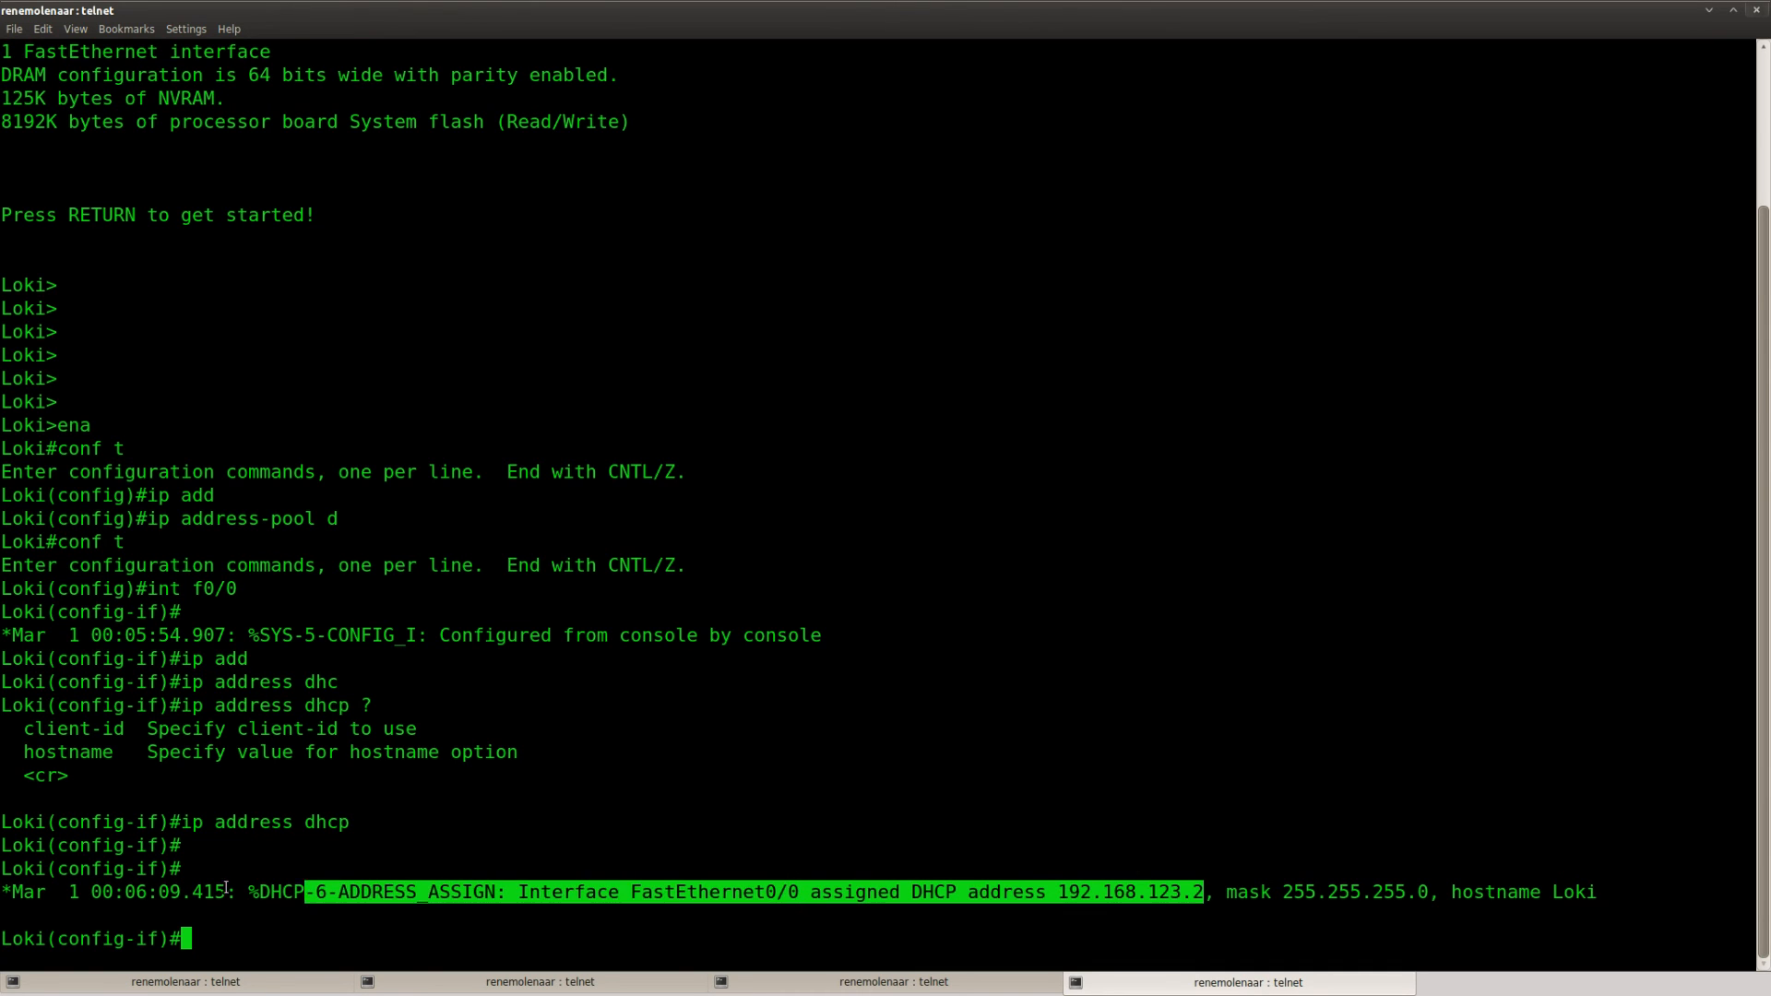
key(ctrl+z)
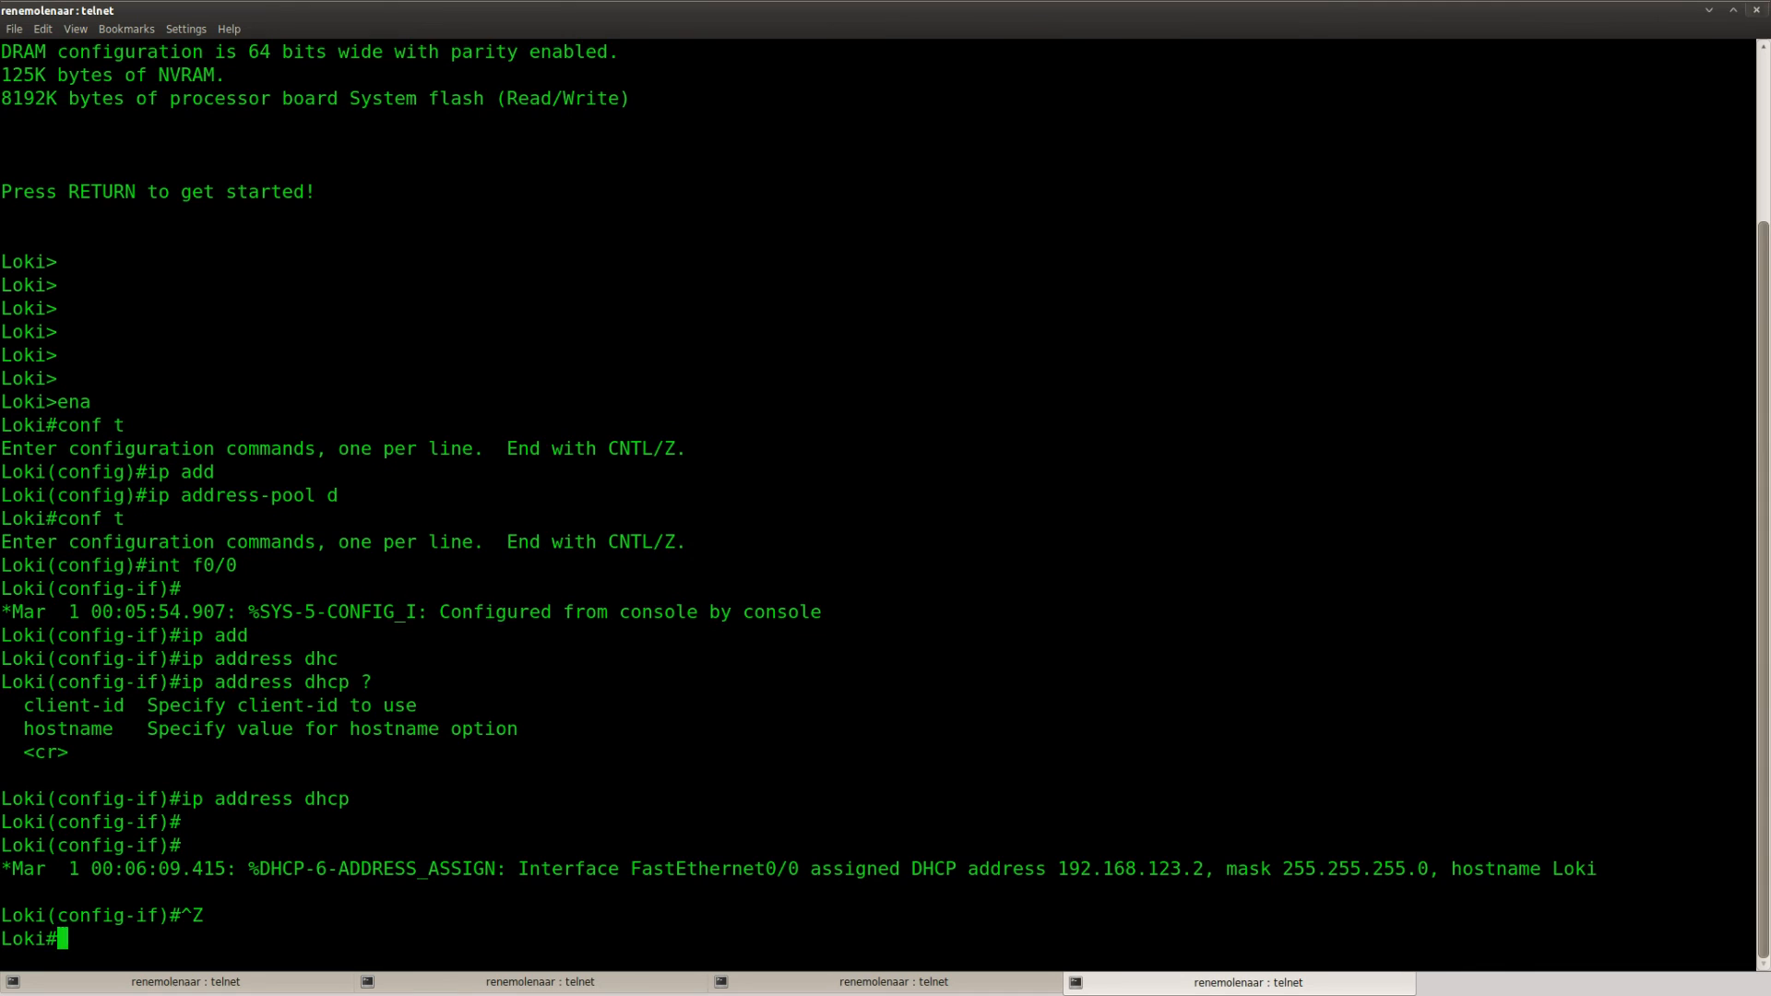